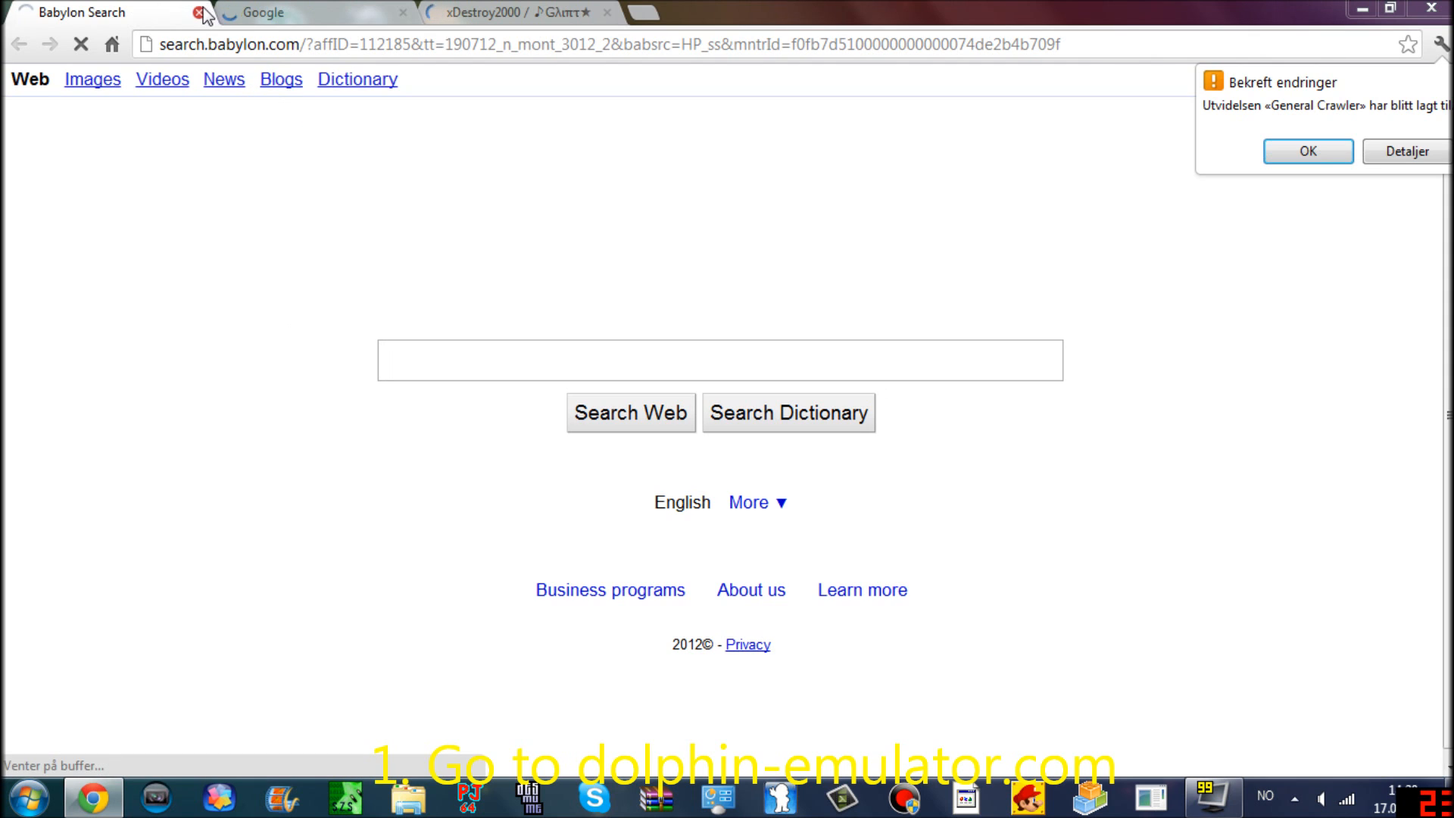
- Close the Babylon Search tab and go to dolphin-emulator.com
click(505, 12)
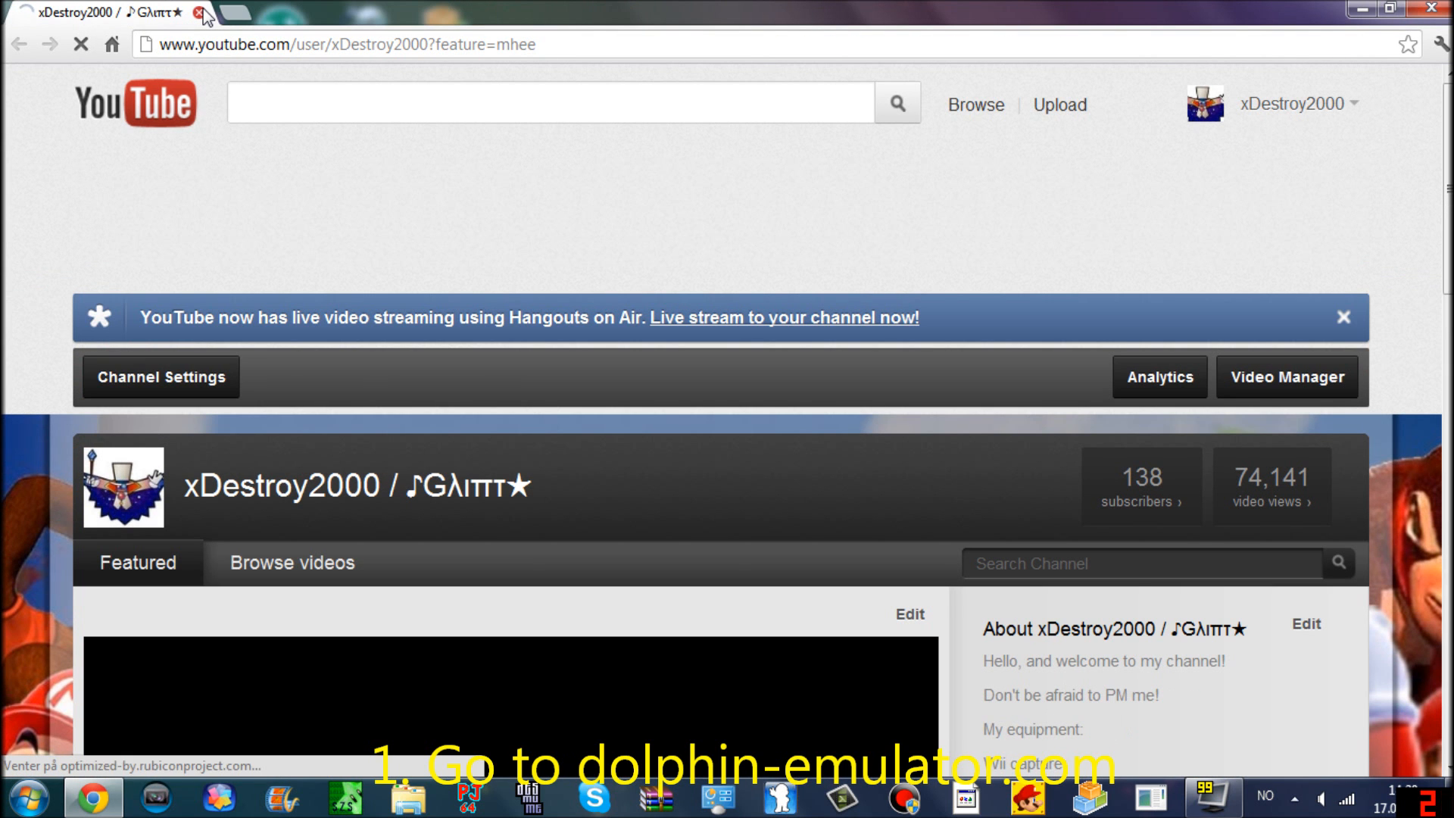
text(dolphin-emulator.com)
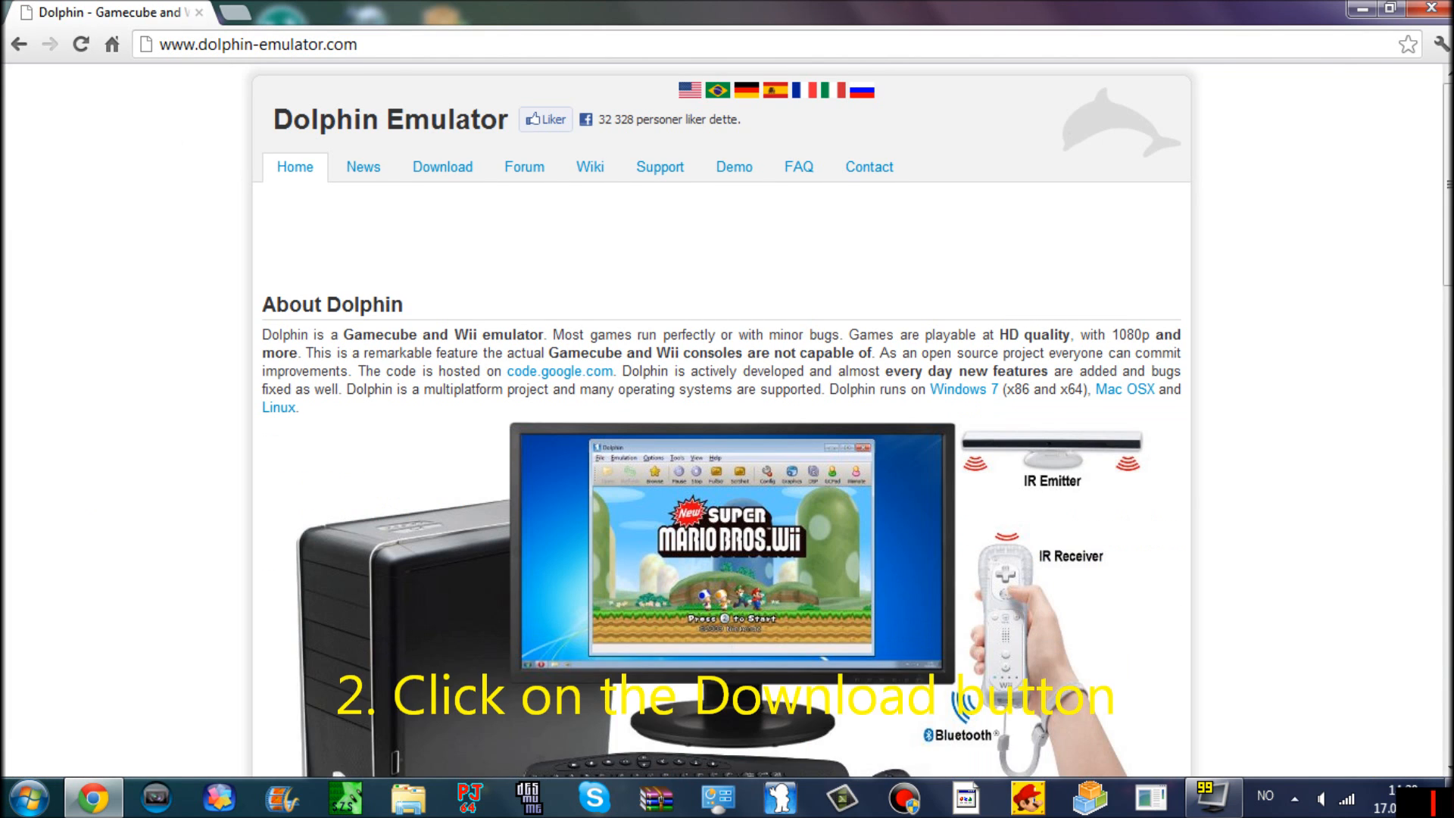
- Download the 64-bit Windows build of Dolphin 3.0-766 from the Download page
click(442, 167)
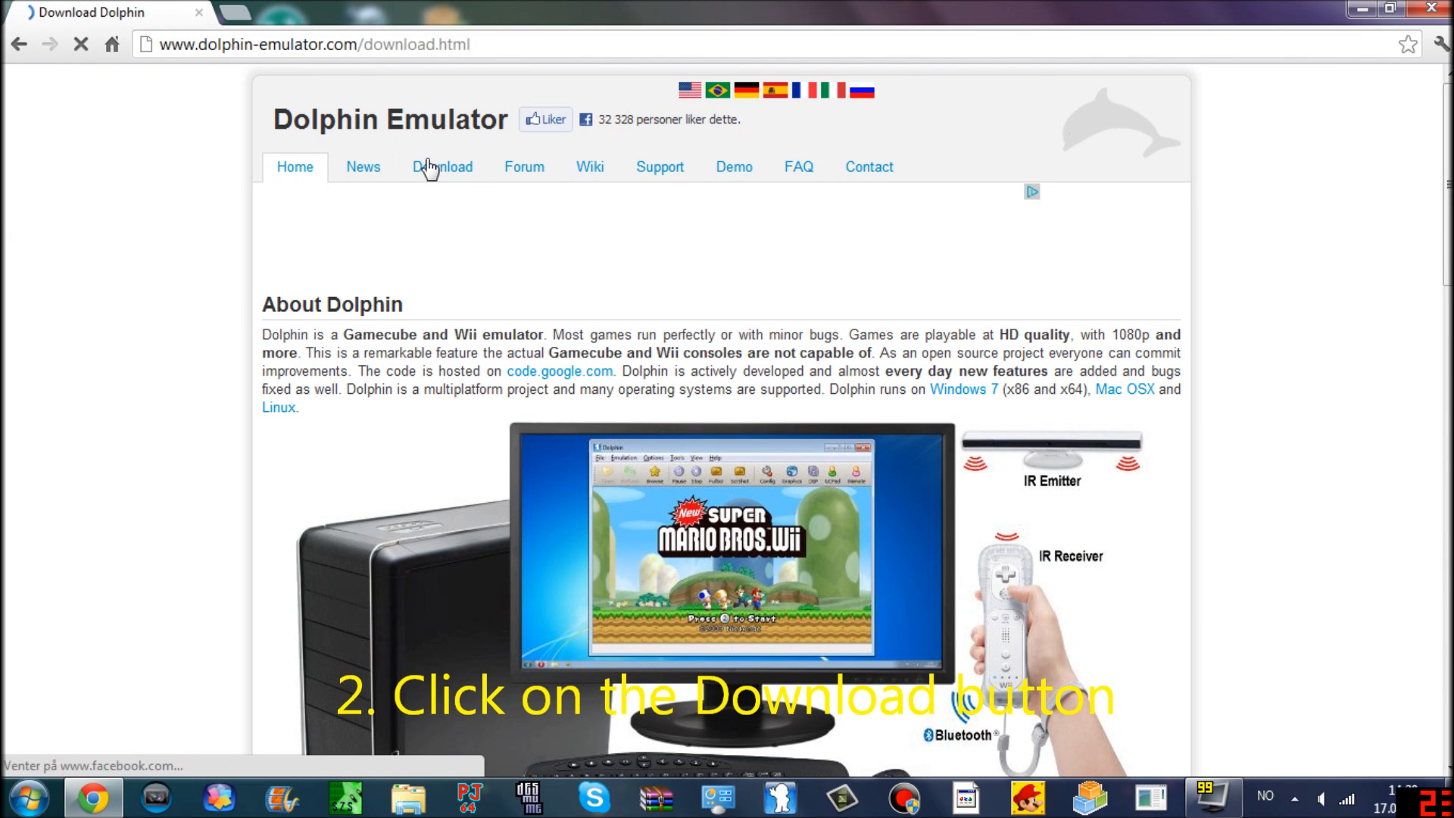
click(441, 167)
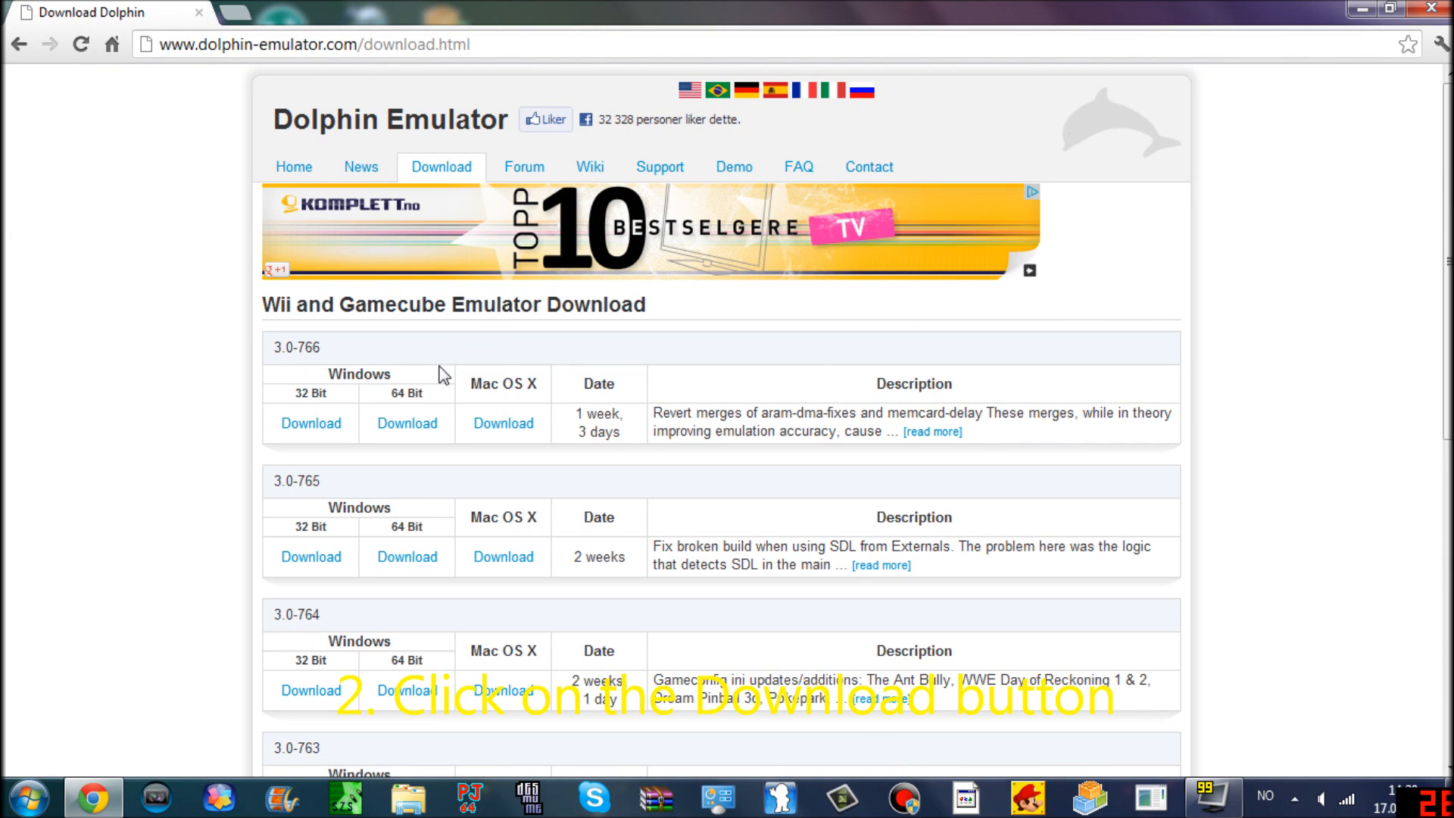
click(406, 423)
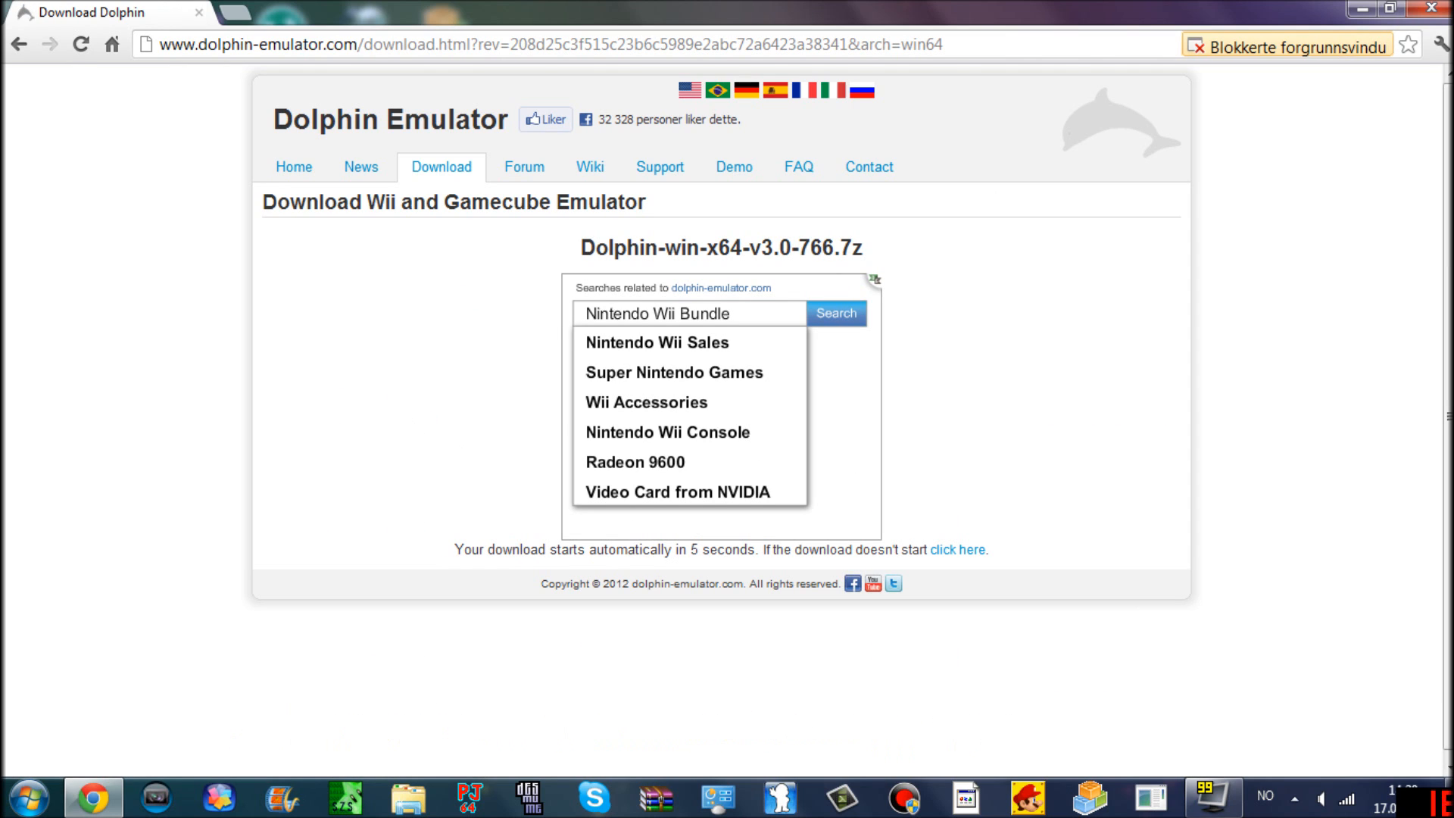
mouse_move(1007, 536)
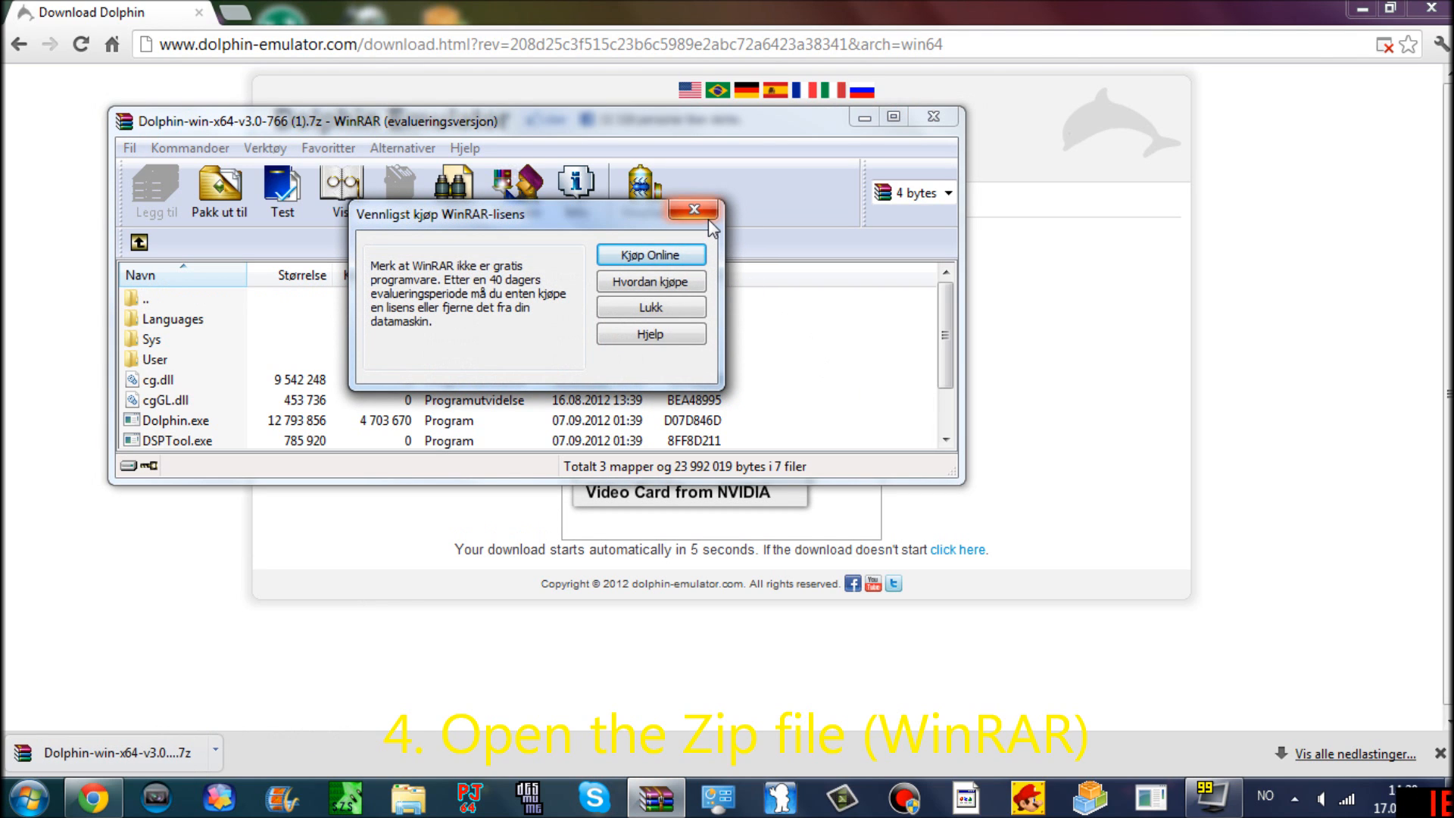
- Dismiss the WinRAR licence reminder and minimize Chrome to show the Dolphin archive
click(694, 209)
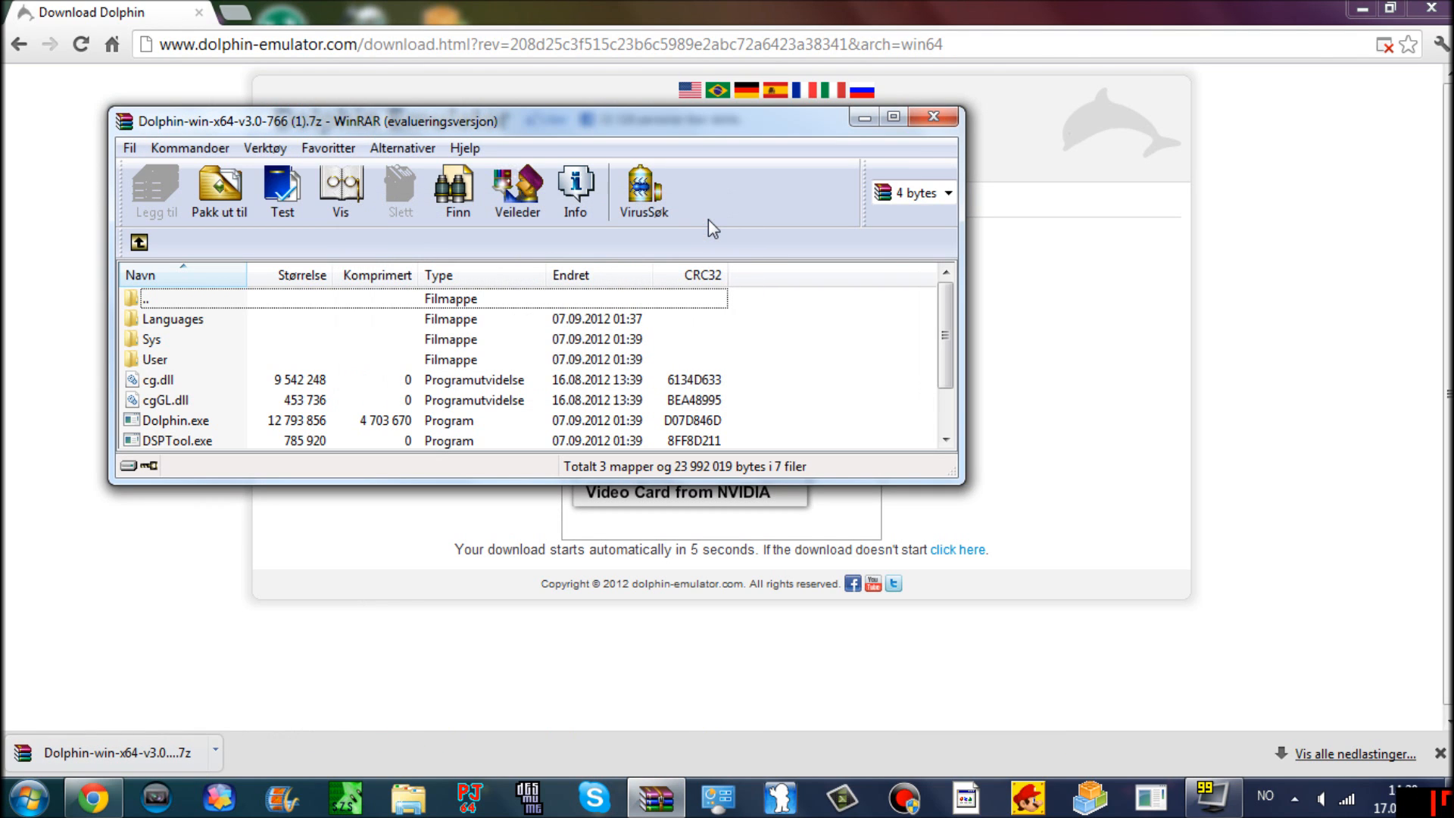
click(1359, 13)
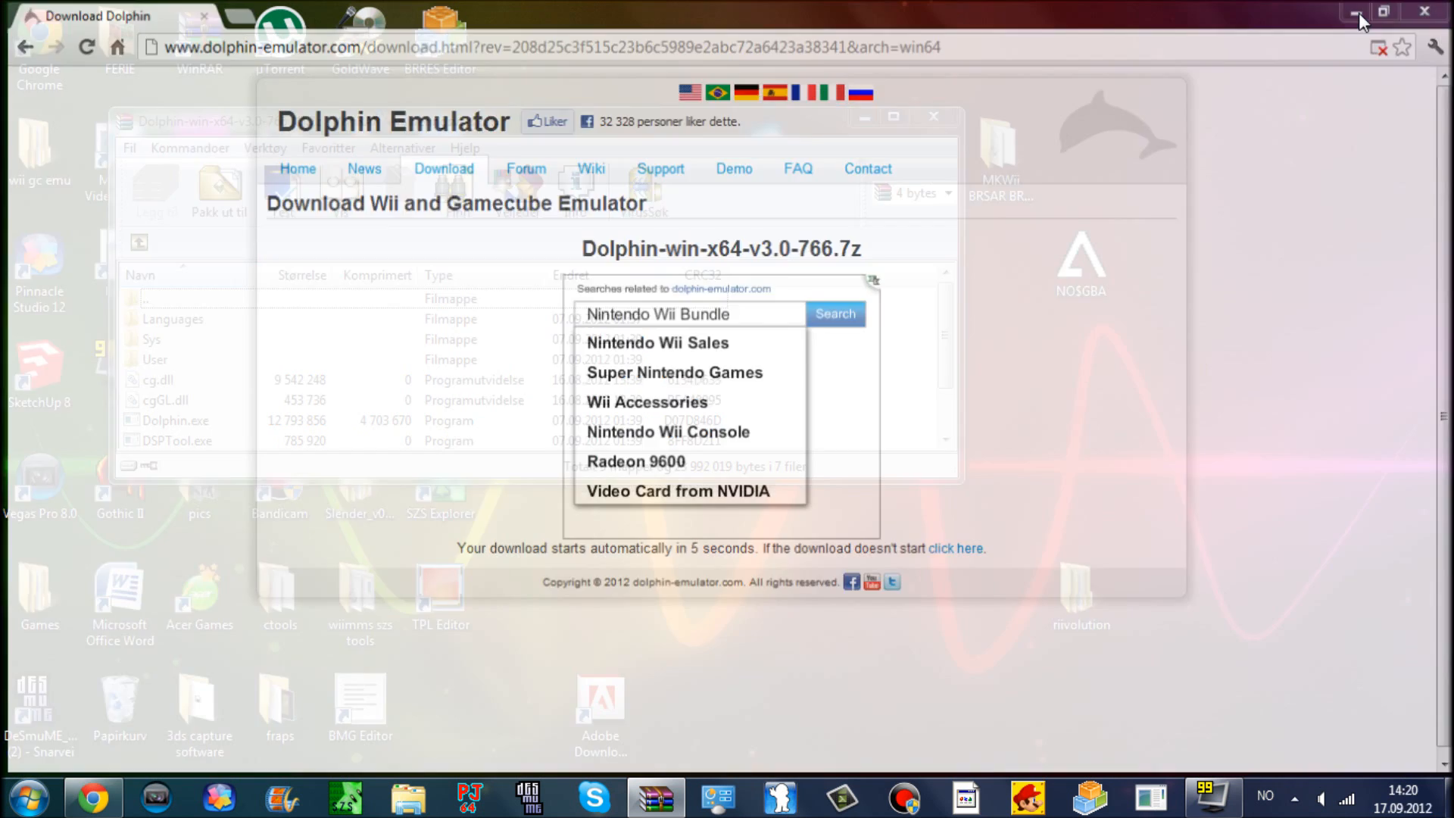
click(1355, 12)
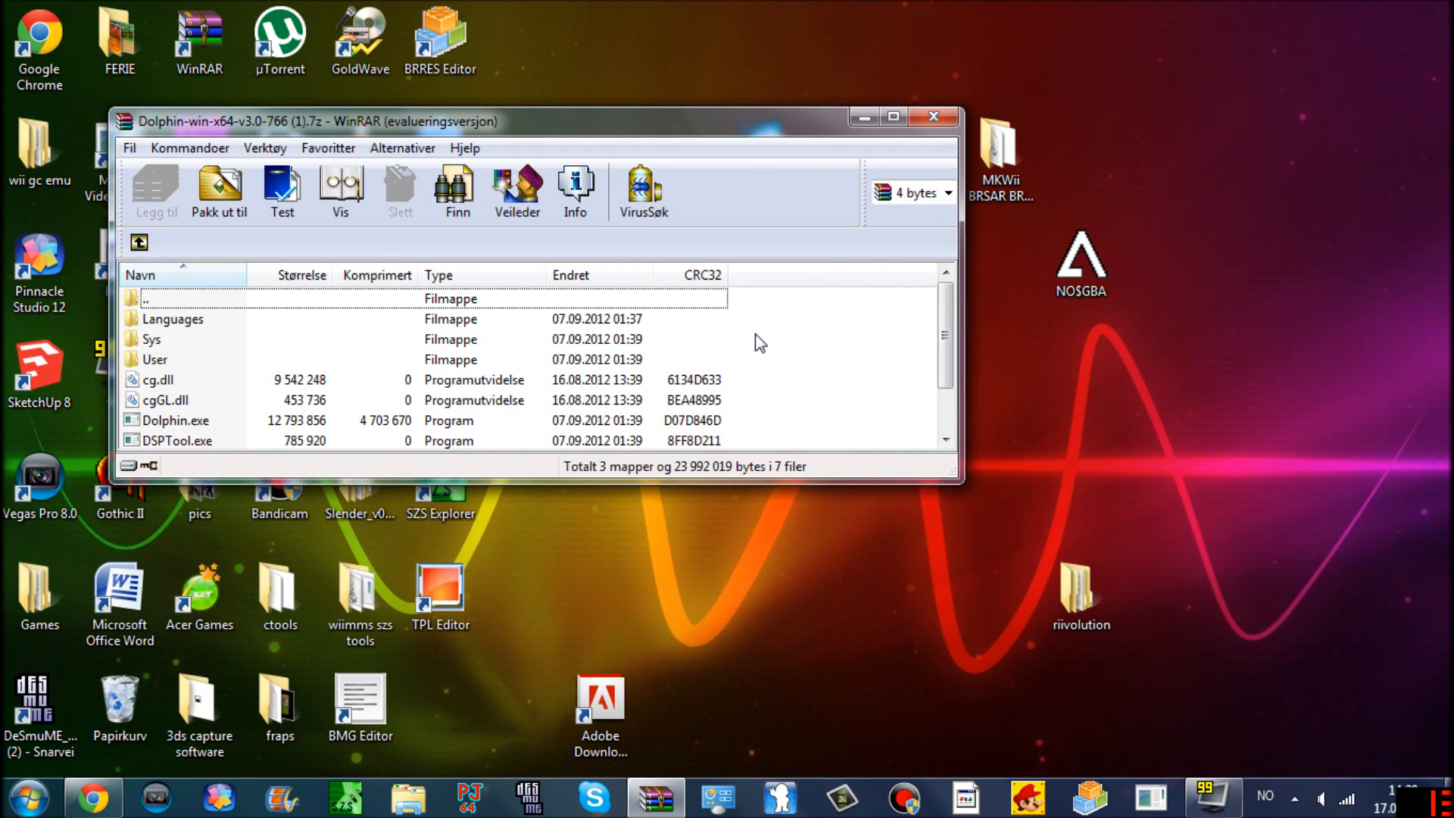
mouse_move(234, 332)
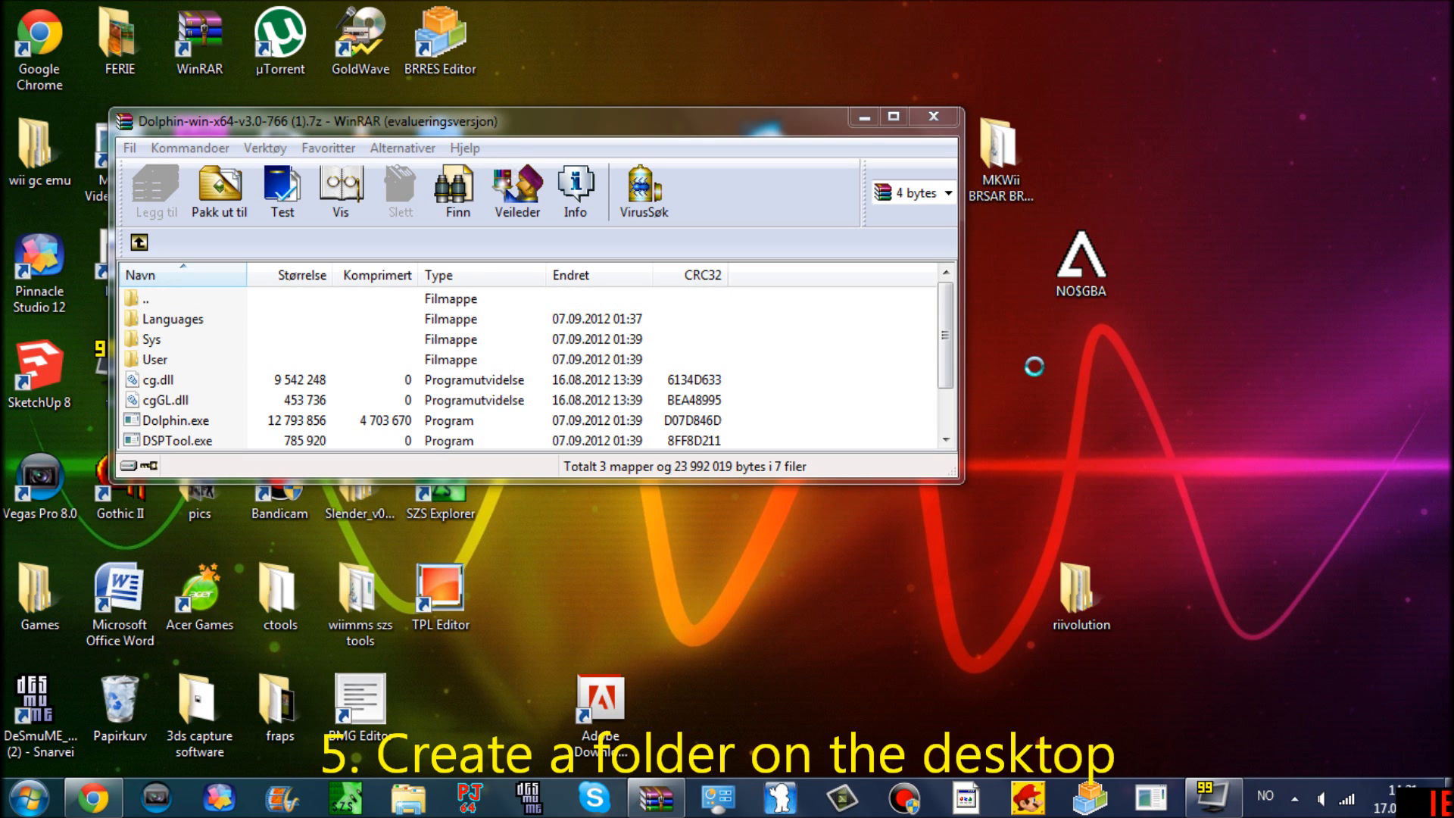
- Create a DOLPHIN folder on the desktop, extract the Dolphin files into it, and close WinRAR
right_click(1037, 366)
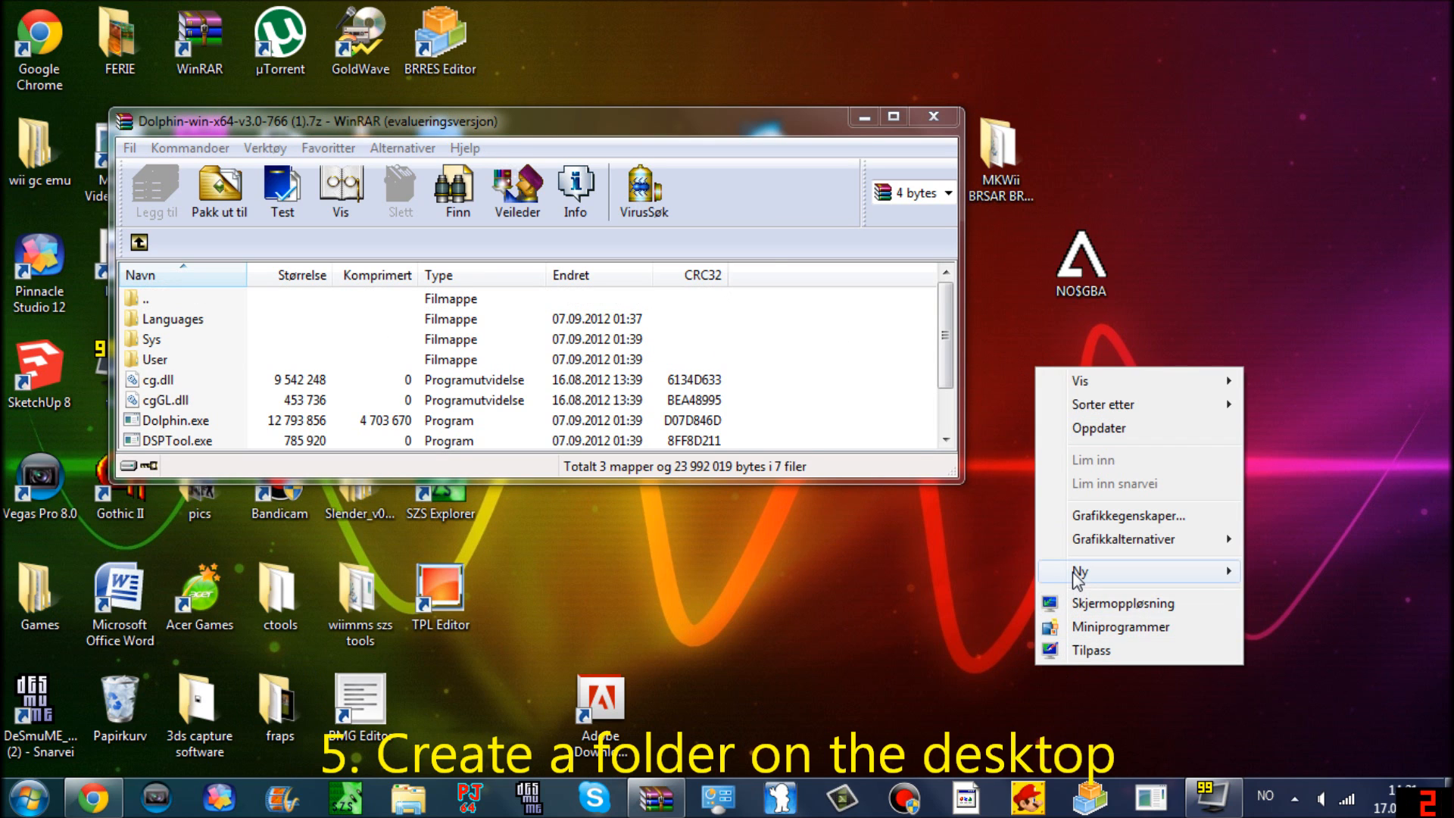
click(1082, 570)
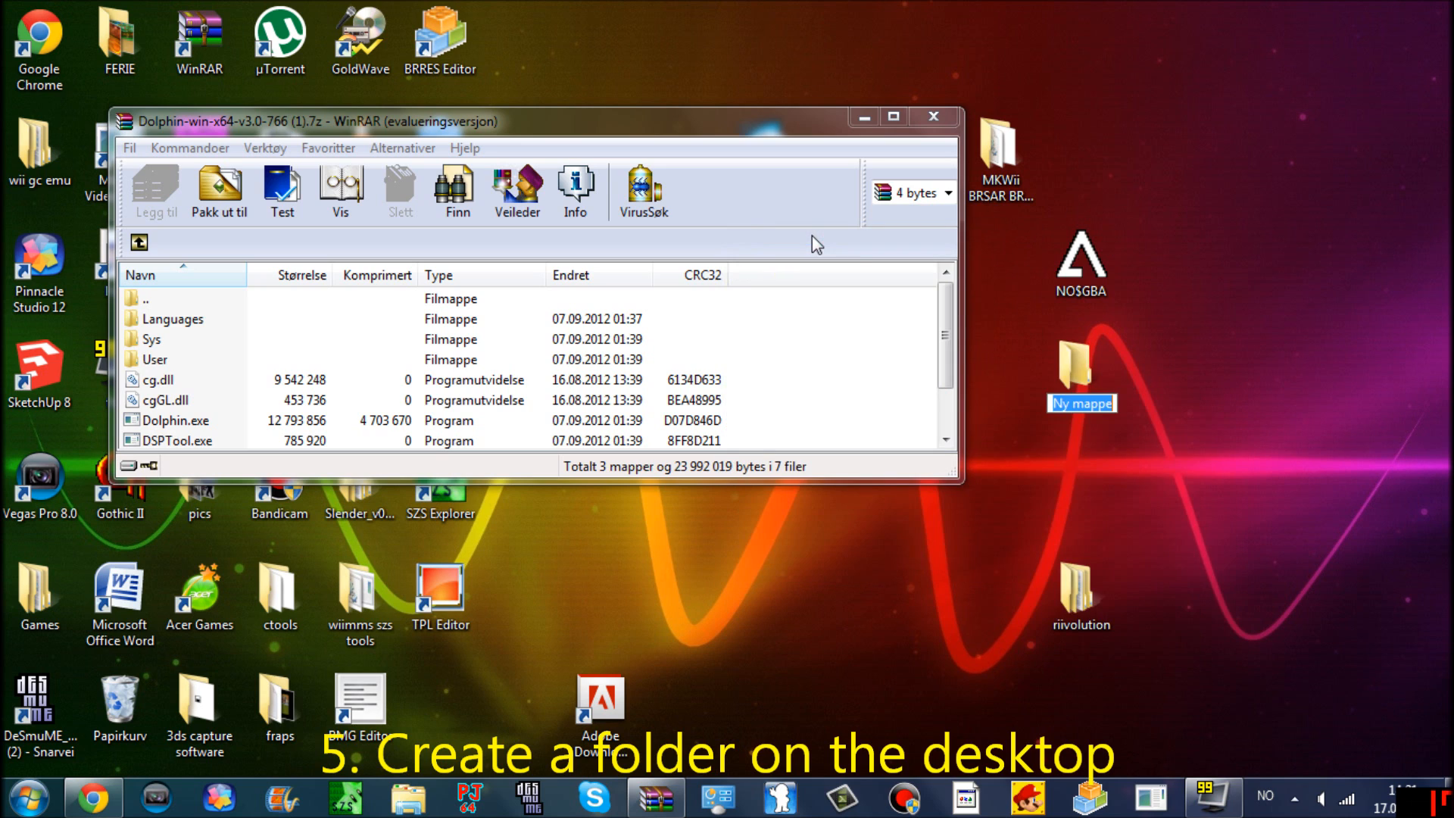
text(D)
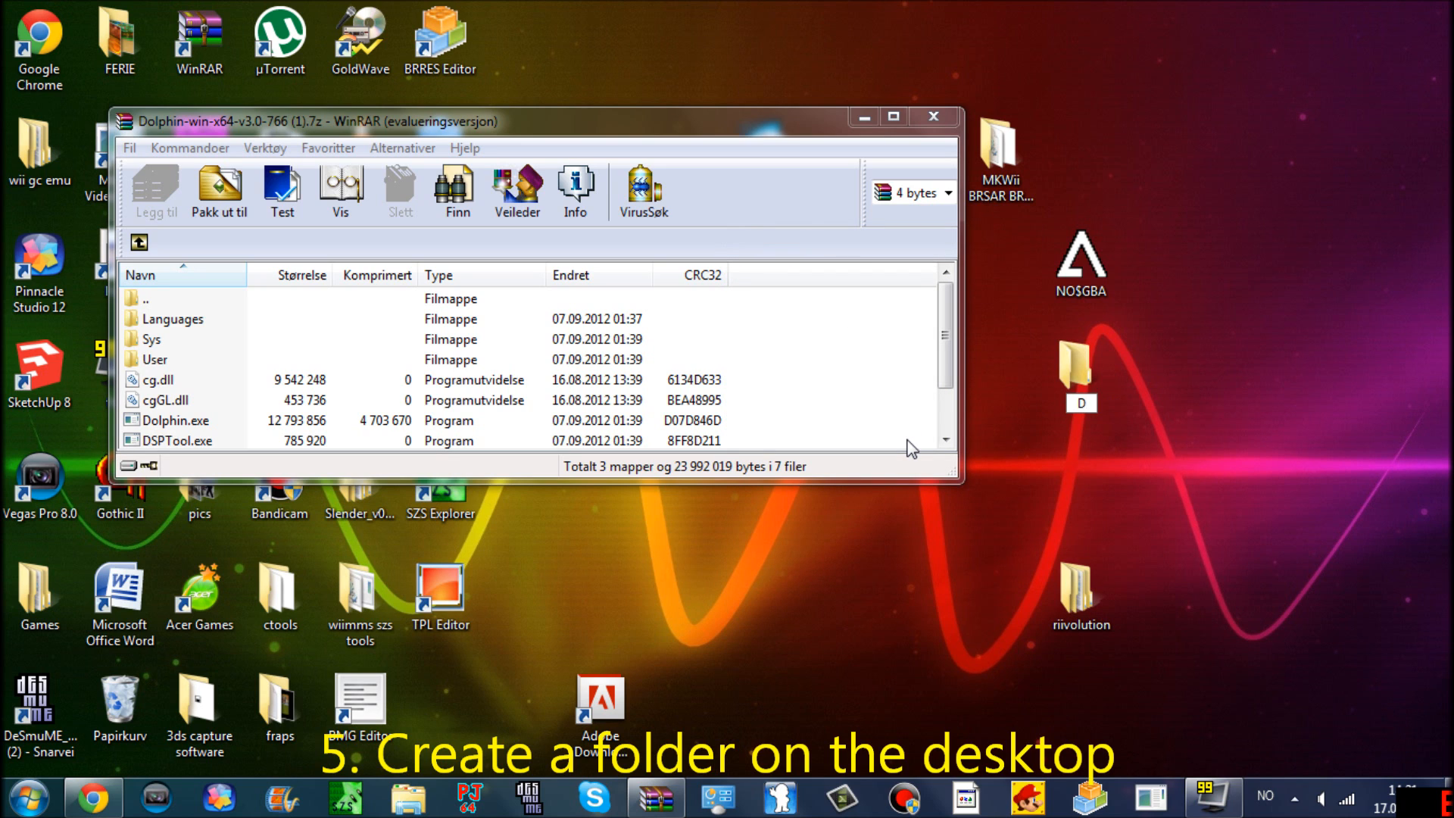
text(DOLPHIN)
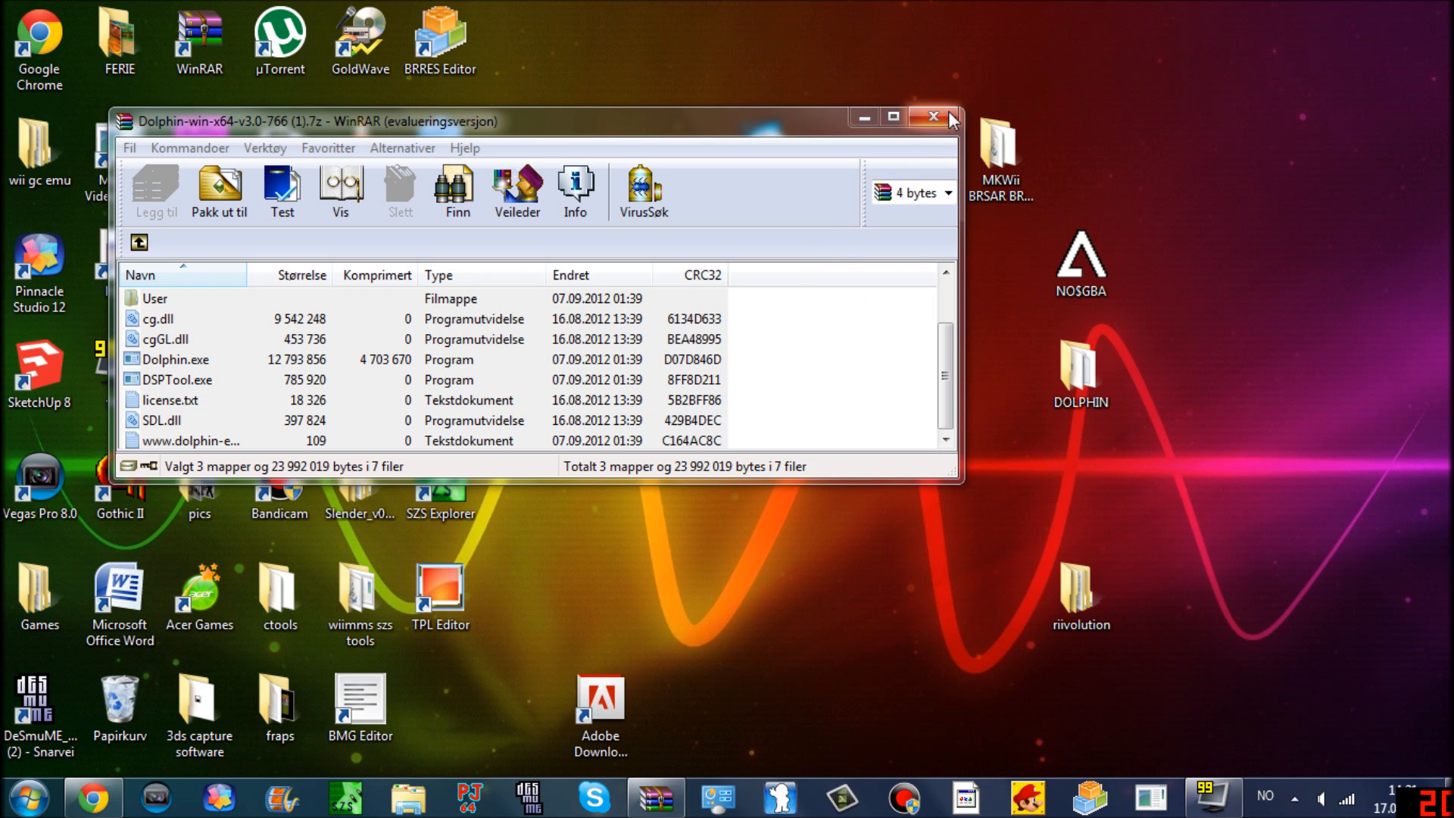
click(933, 117)
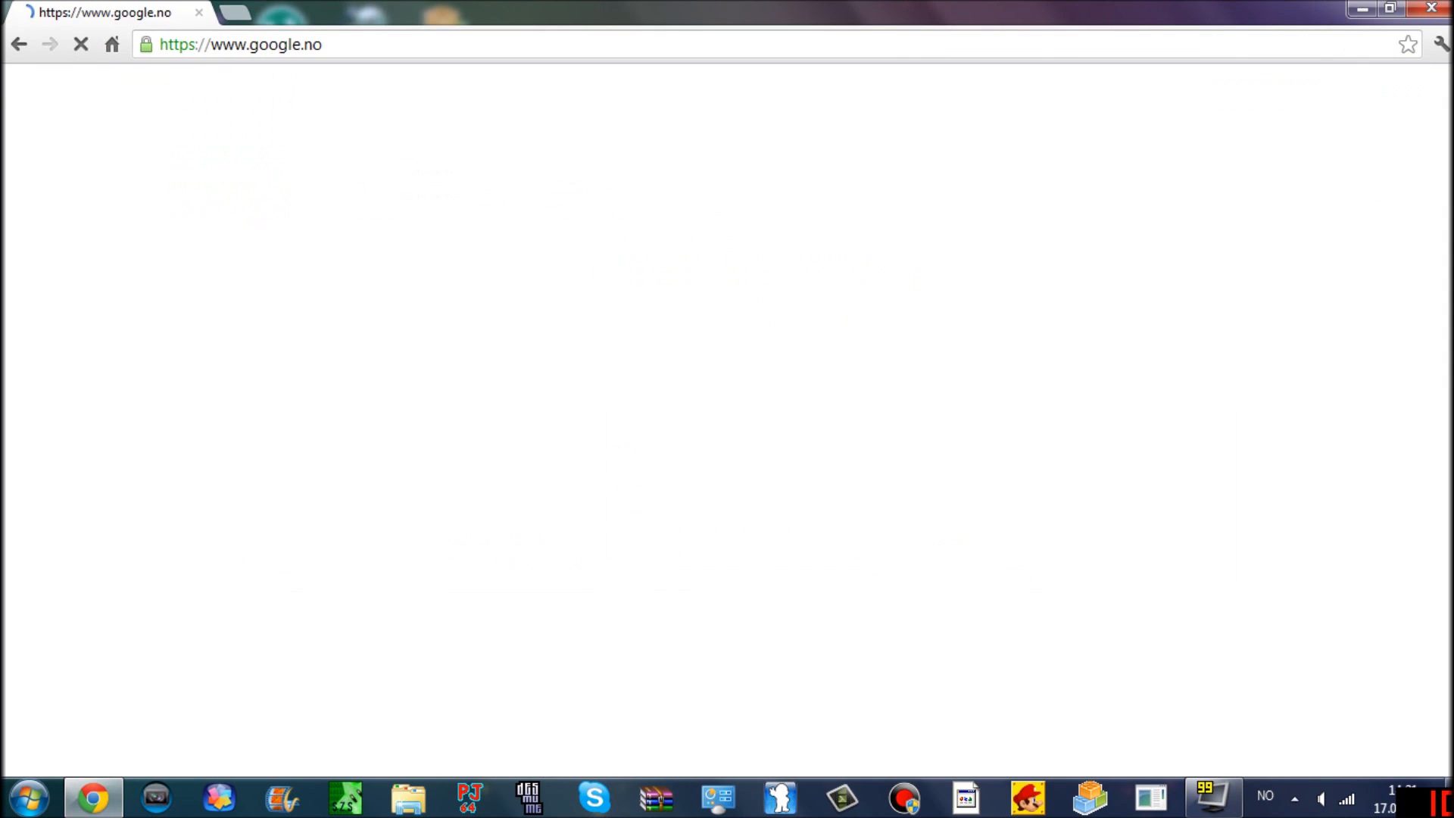
- Search Google for vcomp100.dll and open the DLL-files.com result
text(v)
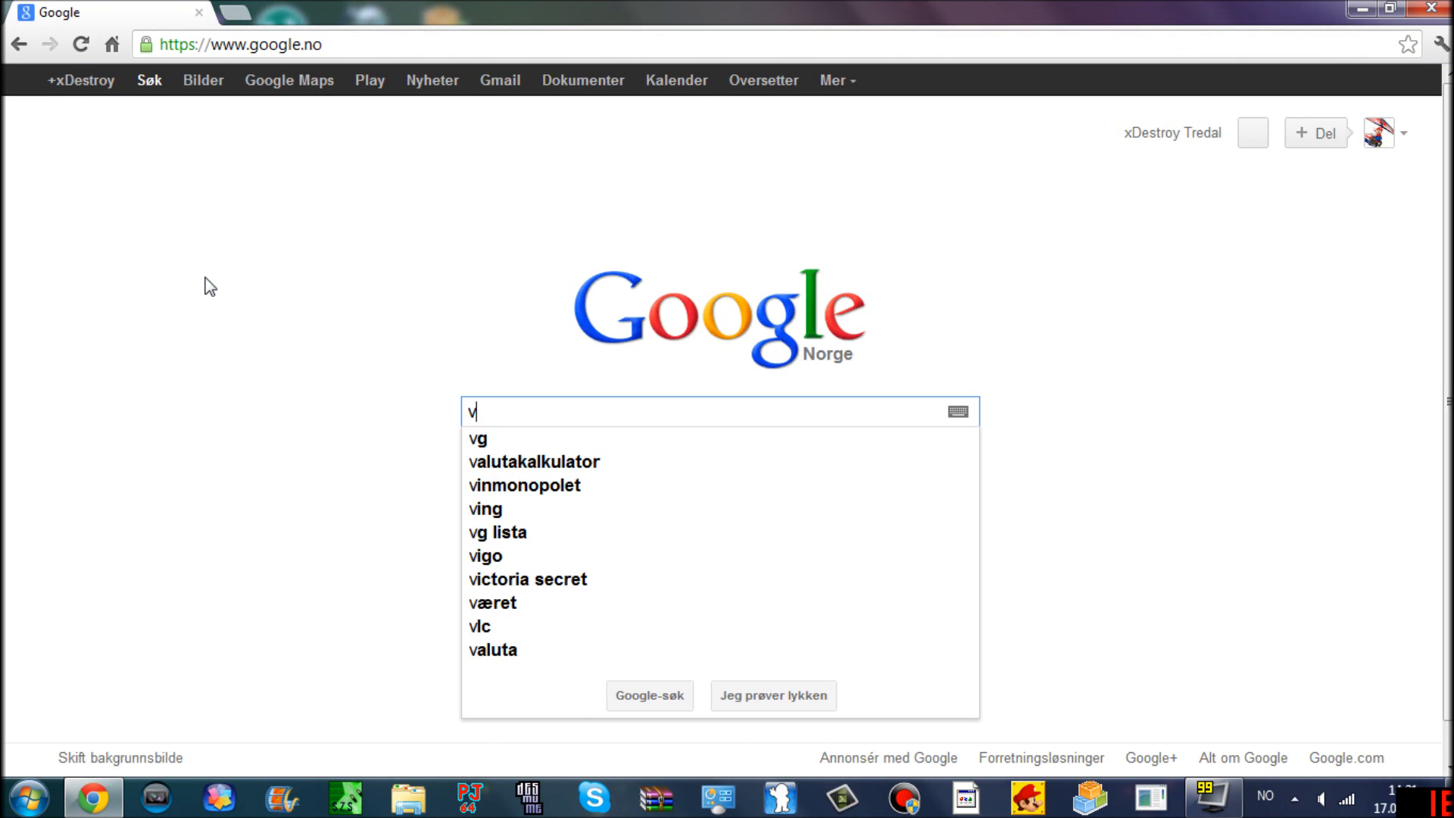
text(ccn)
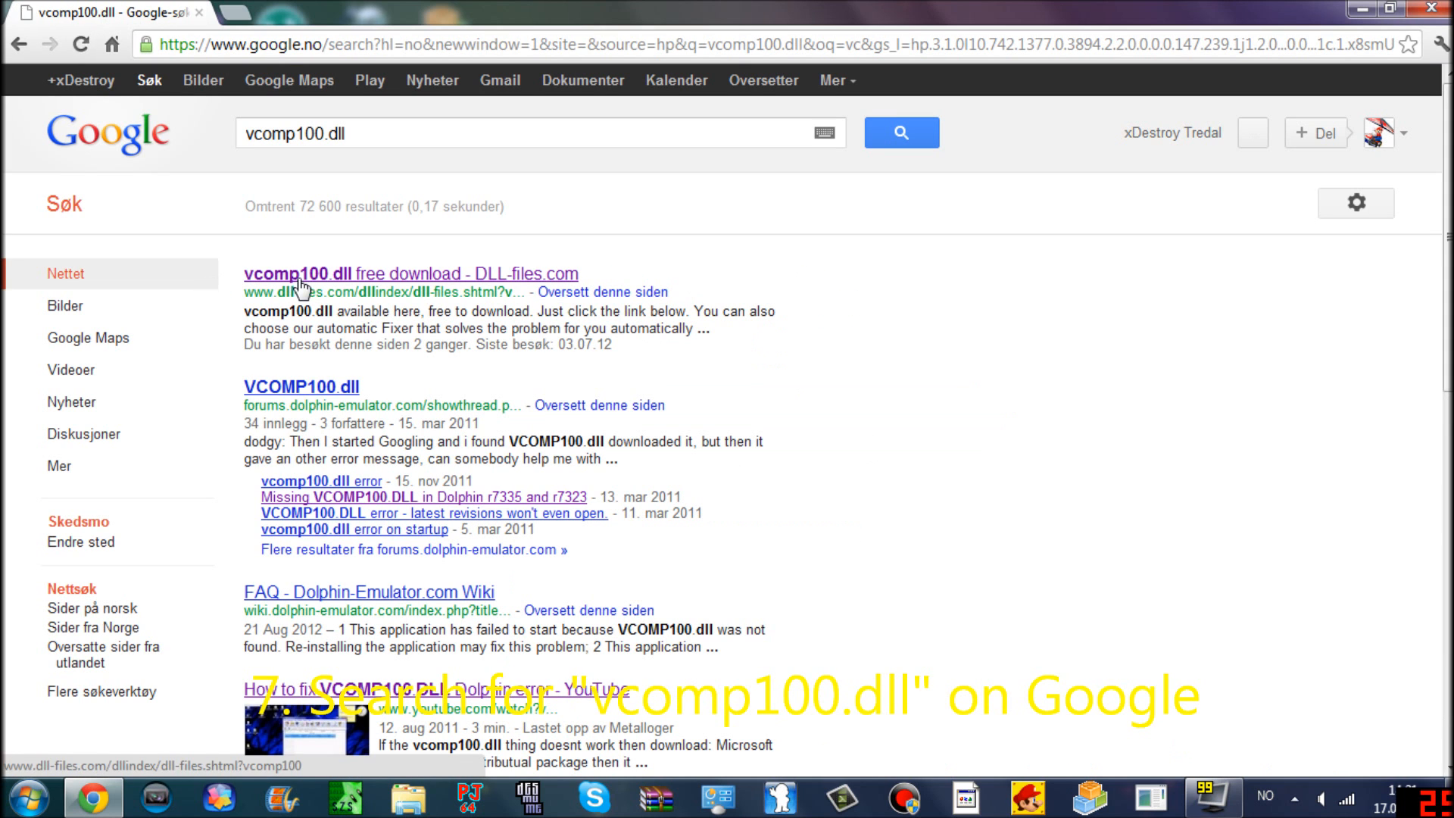
click(409, 274)
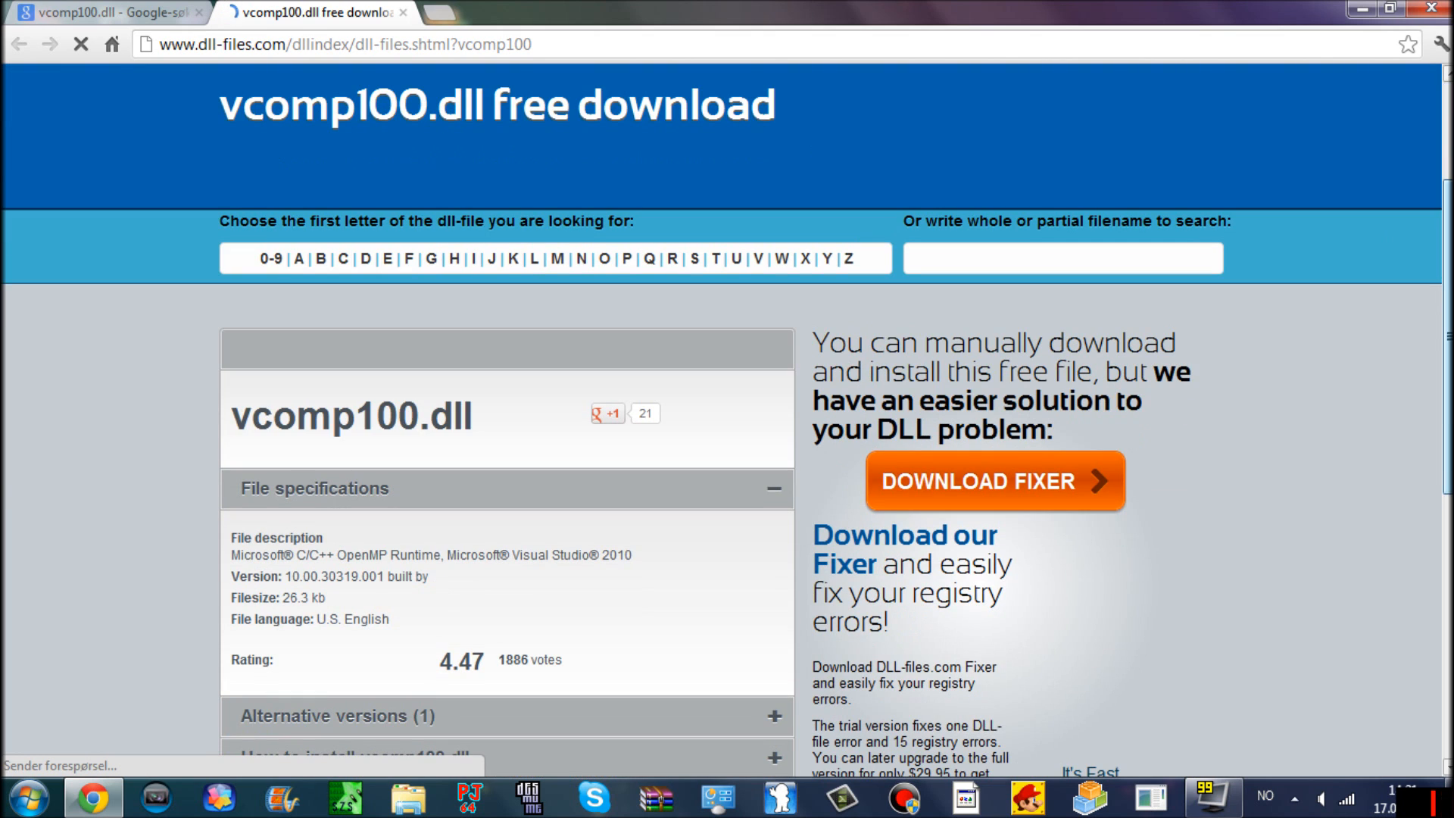
- Scroll down and download the vcomp100.dll zip file
scroll(down, 3)
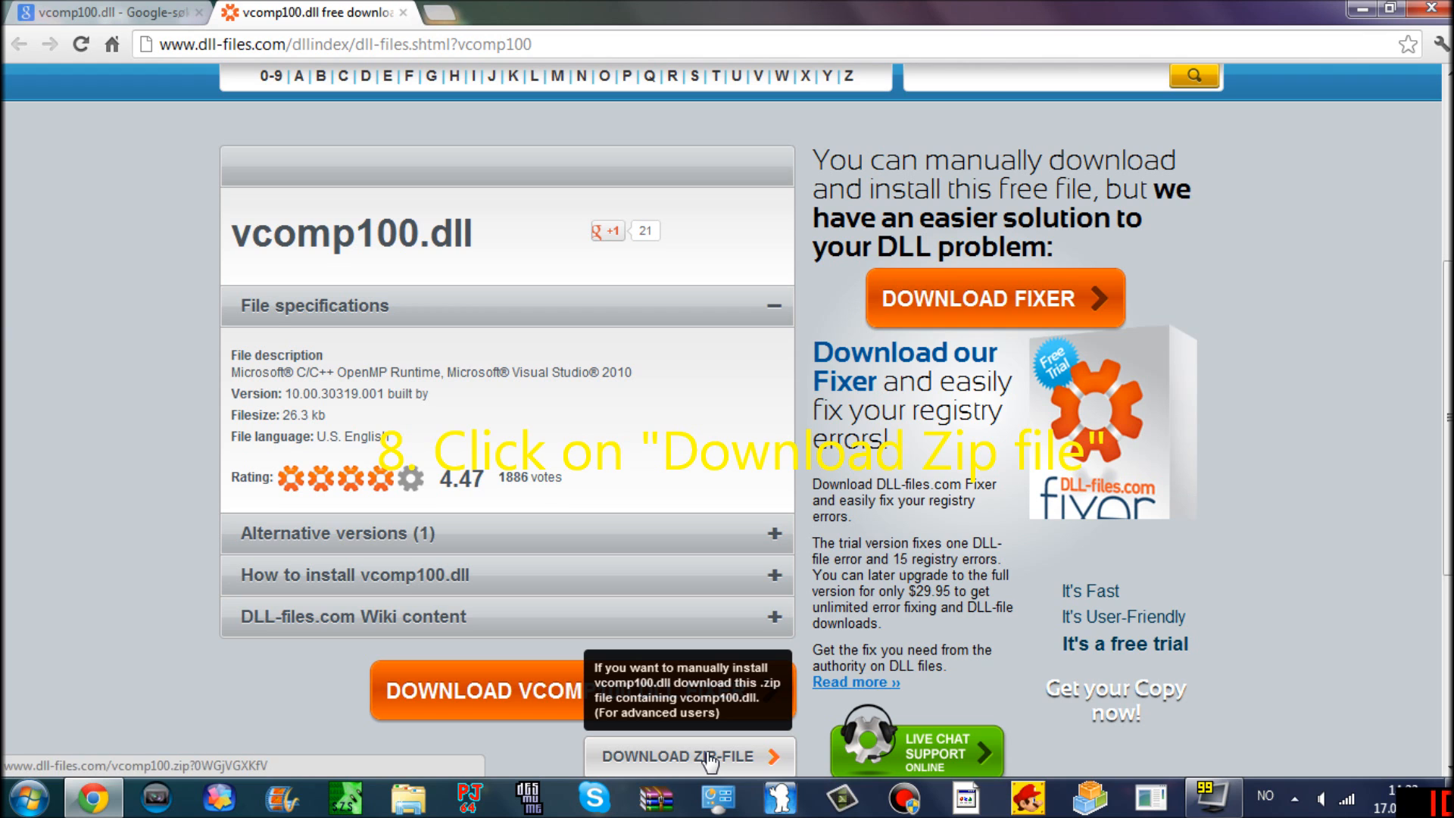
click(689, 757)
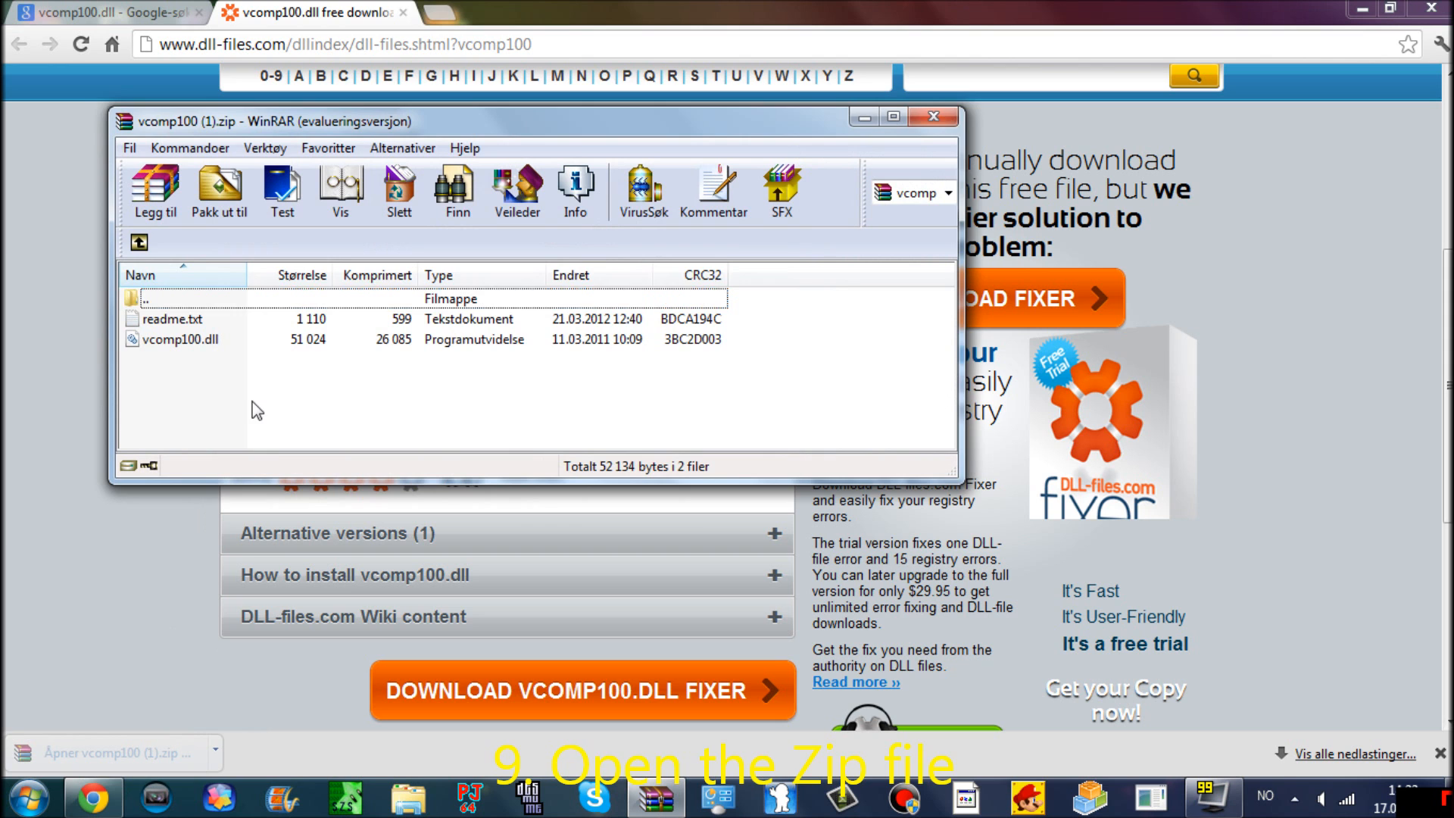
mouse_move(685, 222)
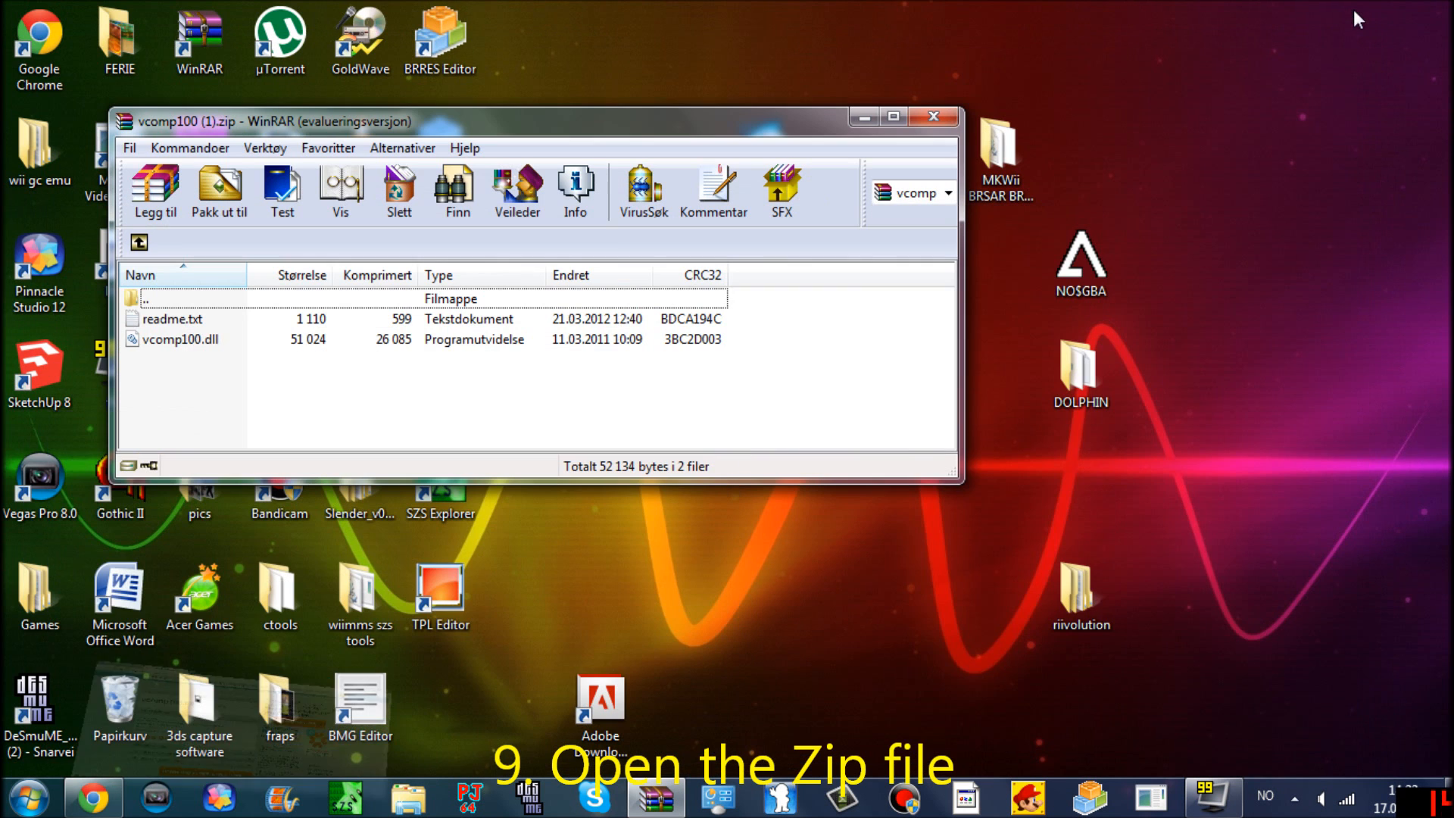
mouse_move(1132, 396)
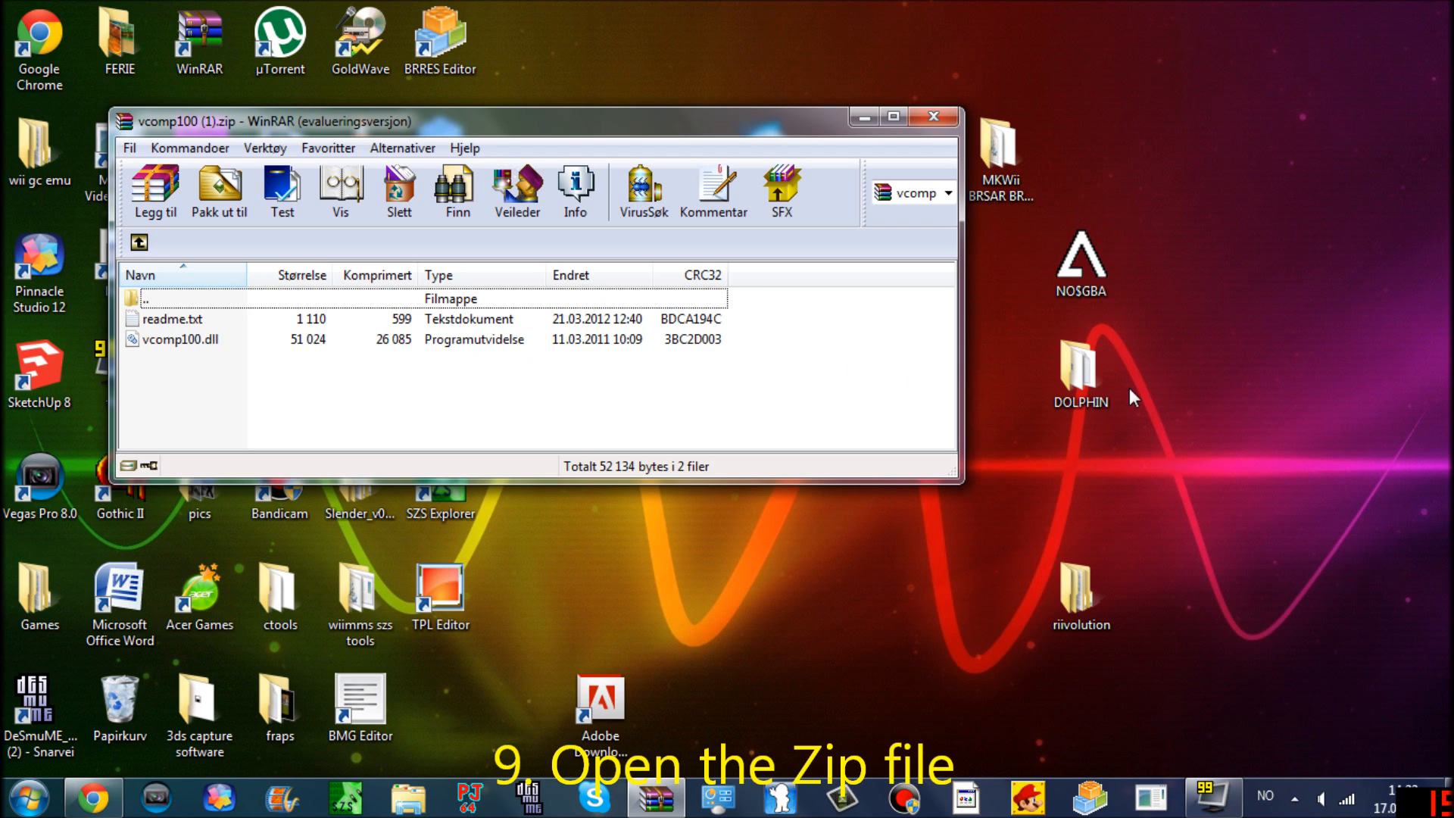
- Copy vcomp100.dll into the desktop DOLPHIN folder, then close WinRAR and the folder
double_click(1079, 362)
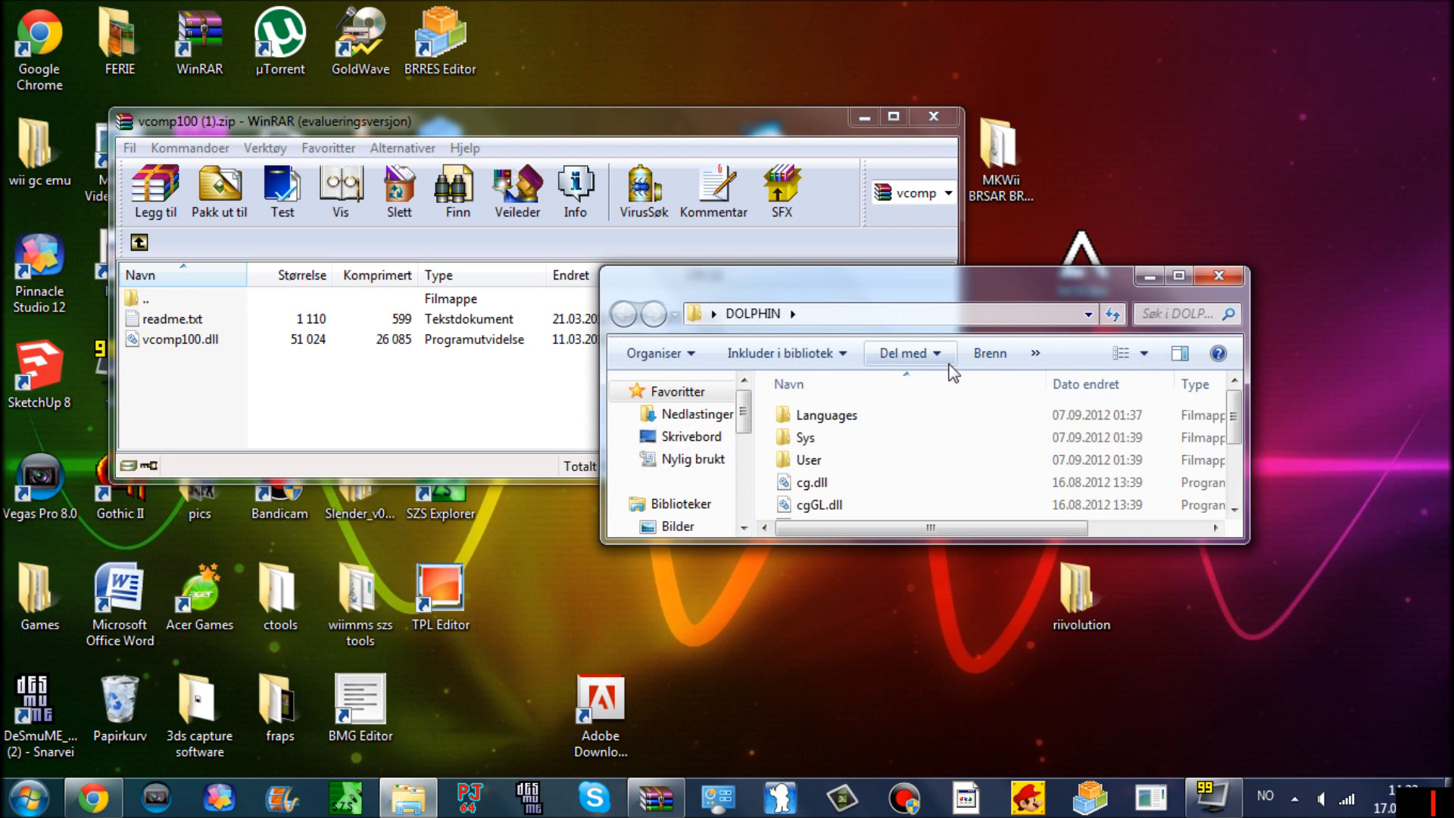
click(176, 339)
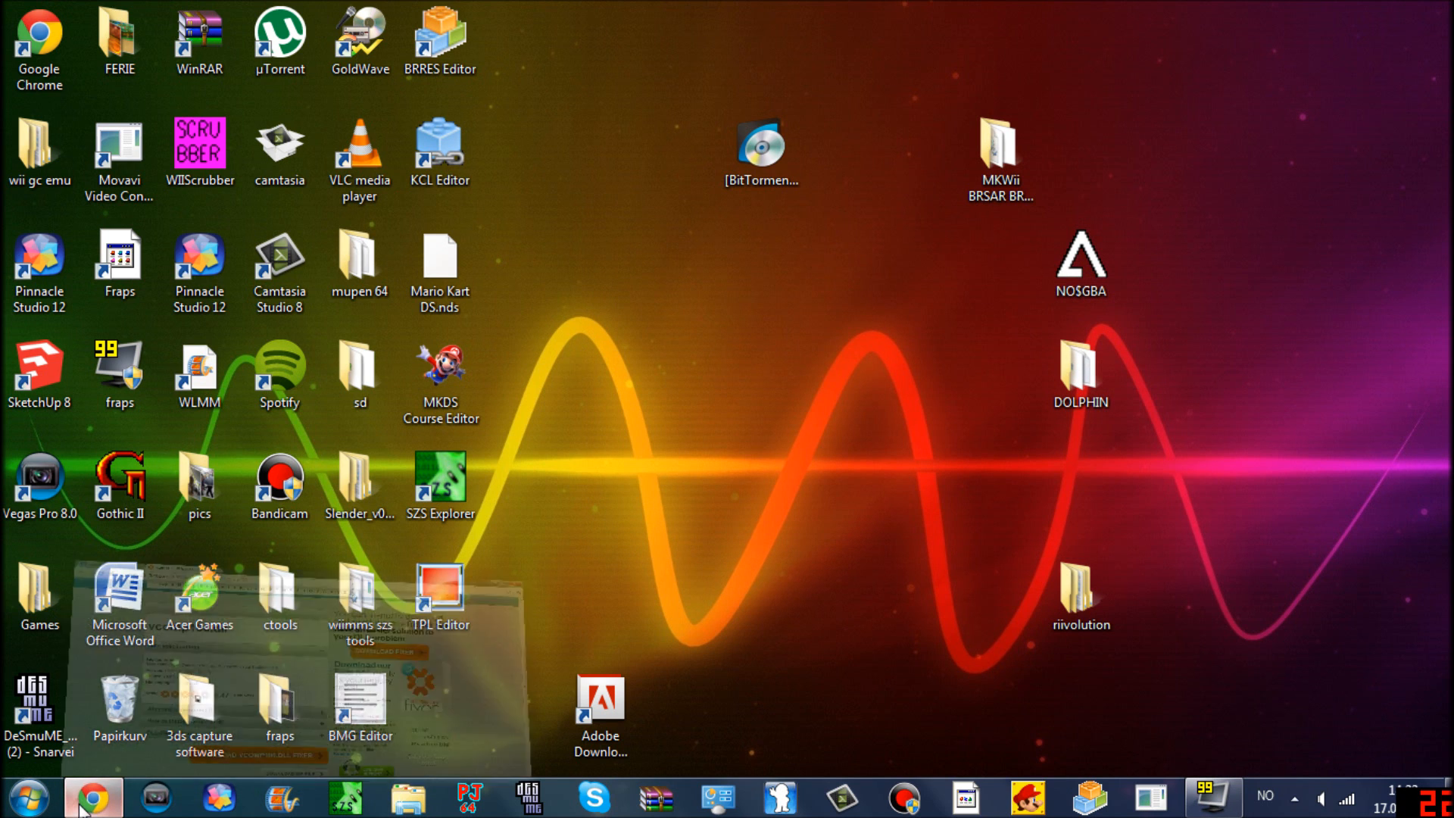
- Restore Chrome, search 'mario kart wii iso torrent', and open the Pirate Bay Mario Kart Wii [US] result
click(93, 796)
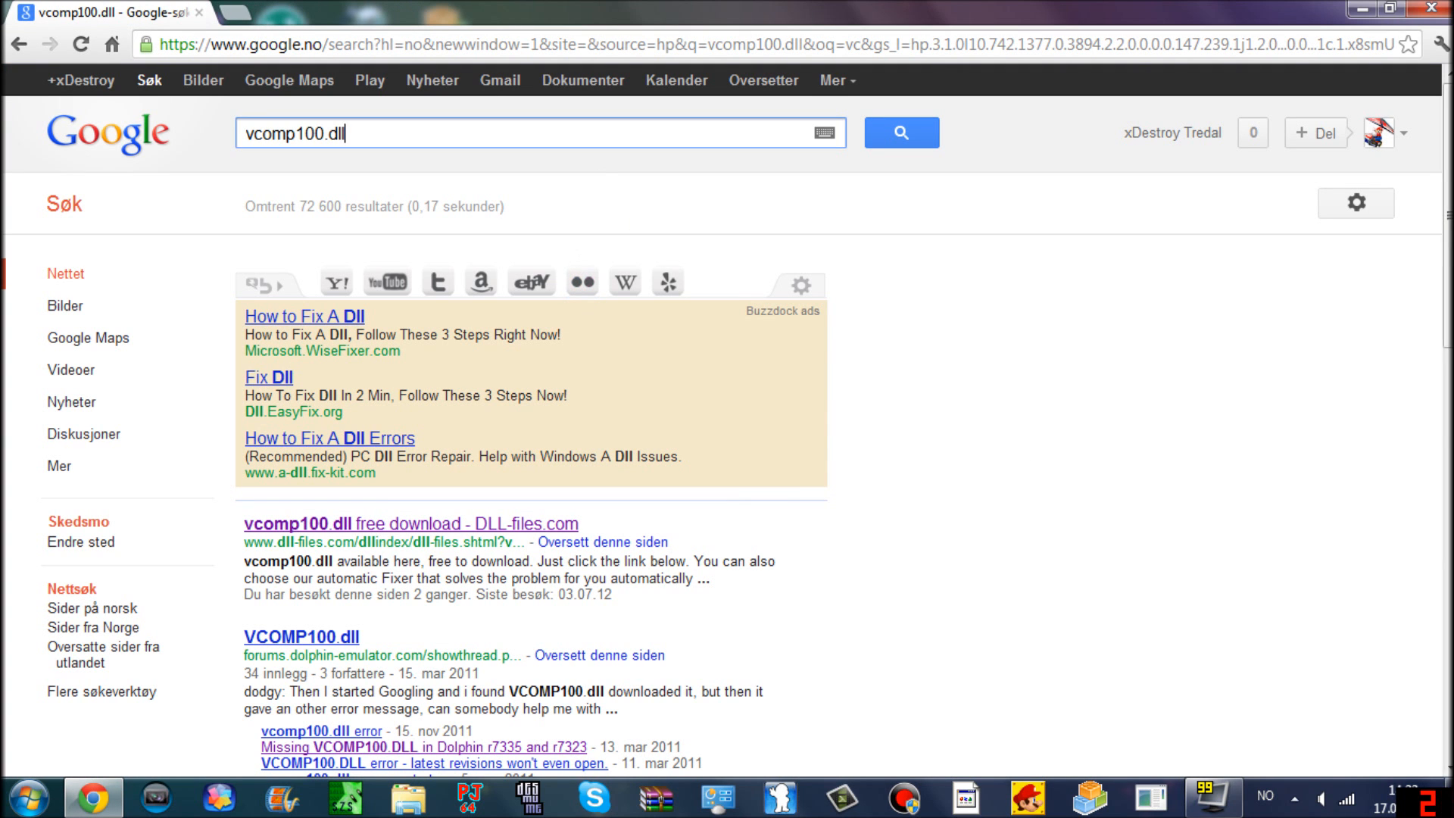
text(mar)
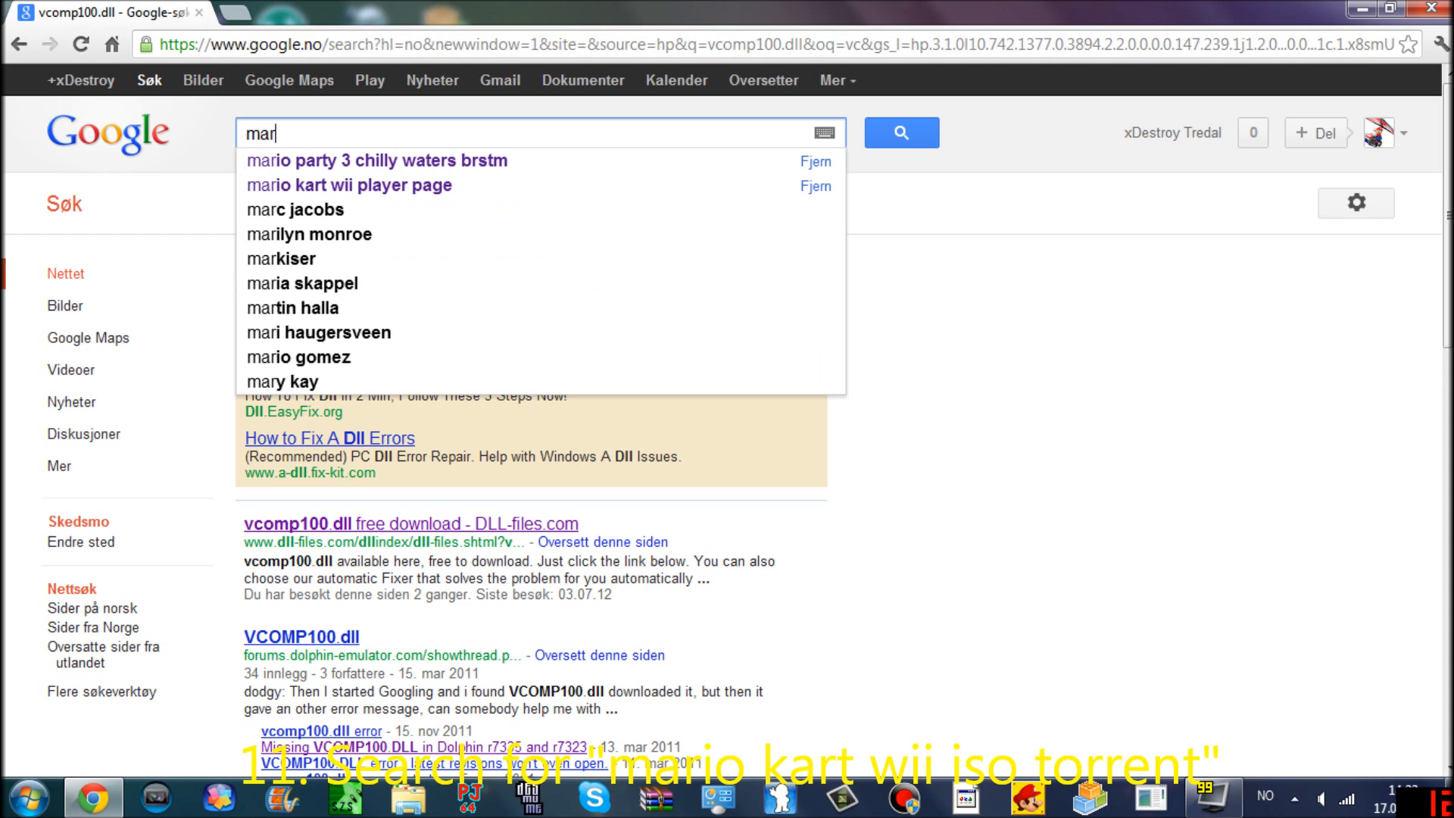
text(io kart wi)
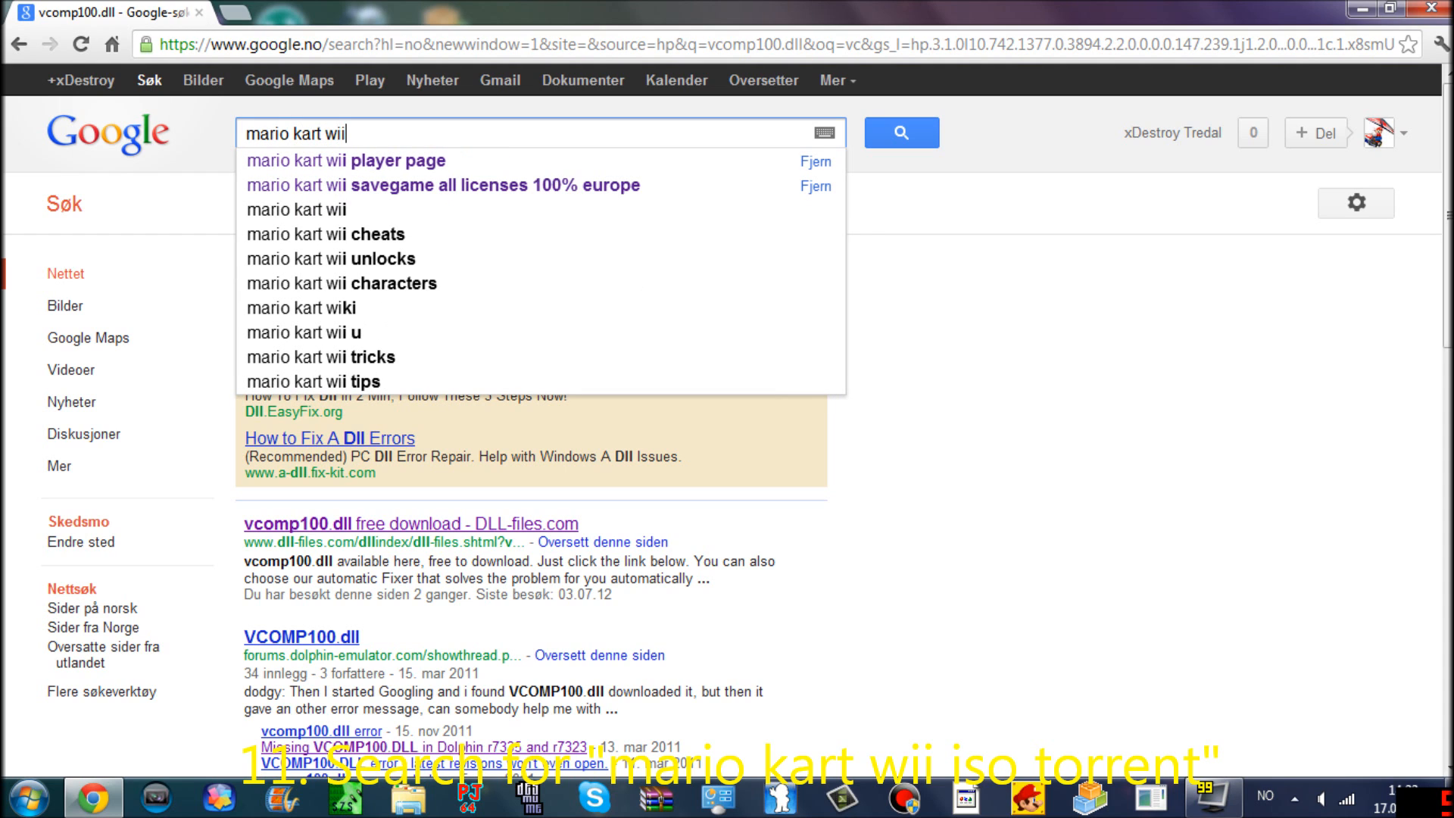
text(is)
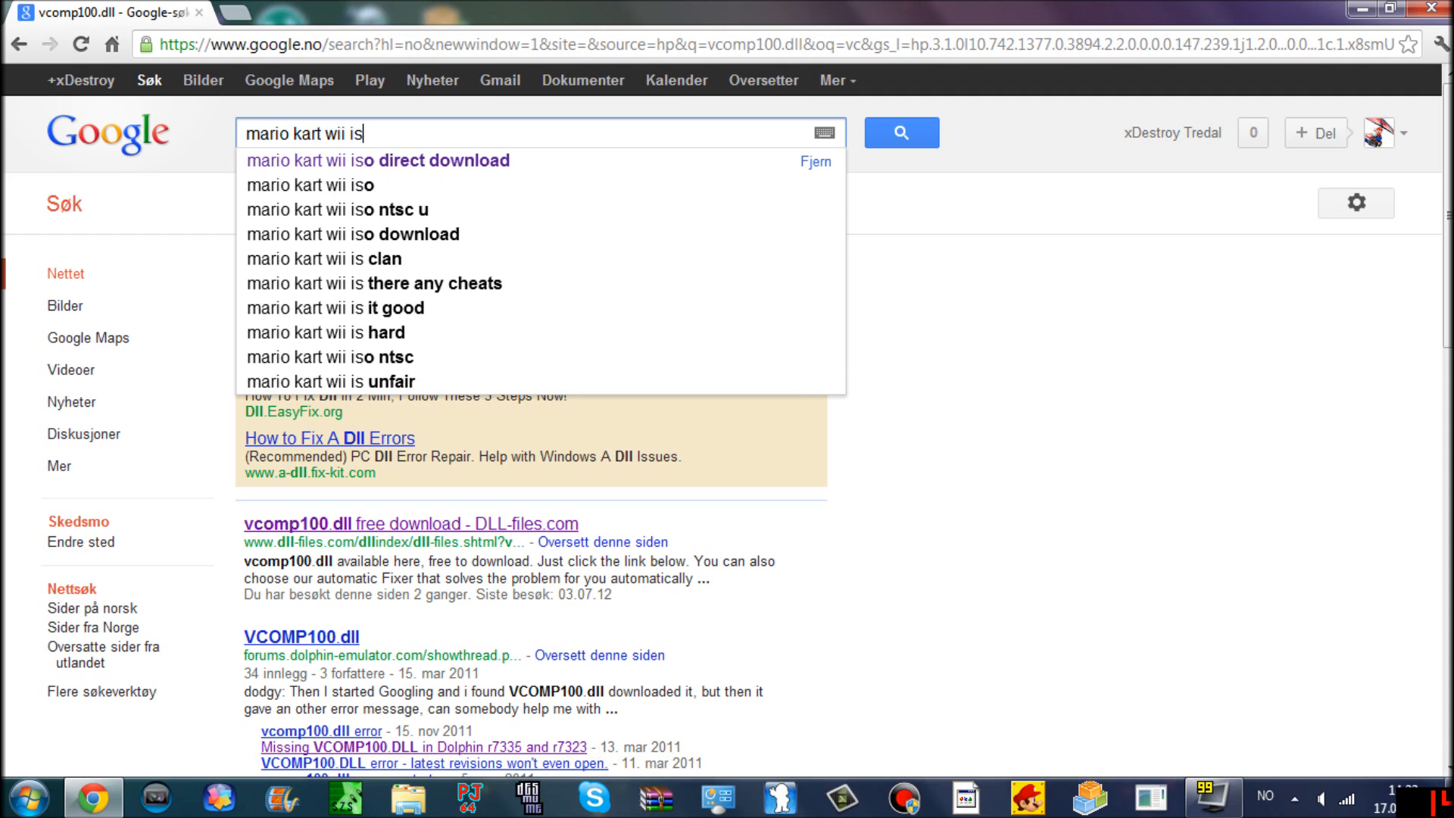
text(o)
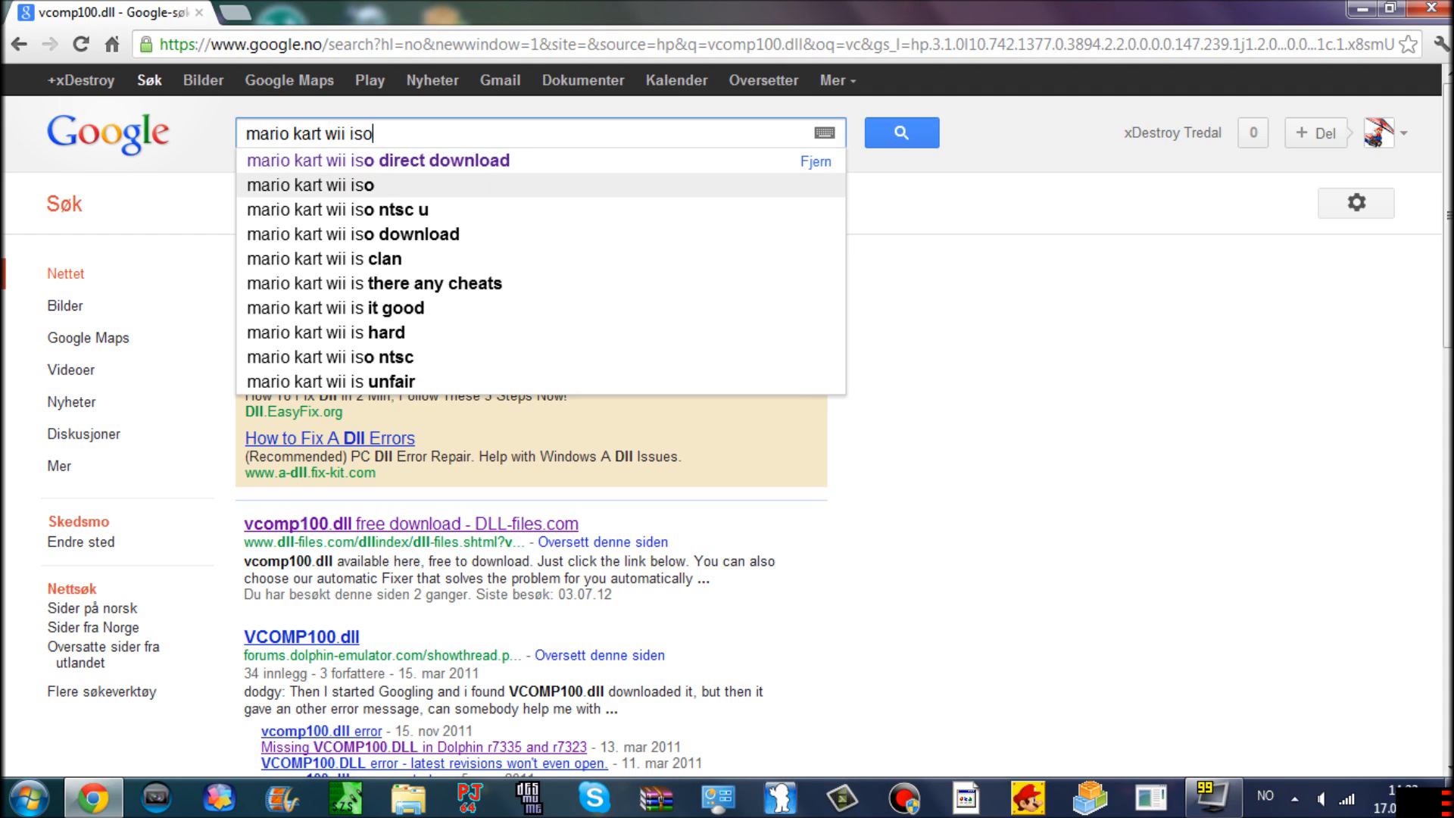
text(tor)
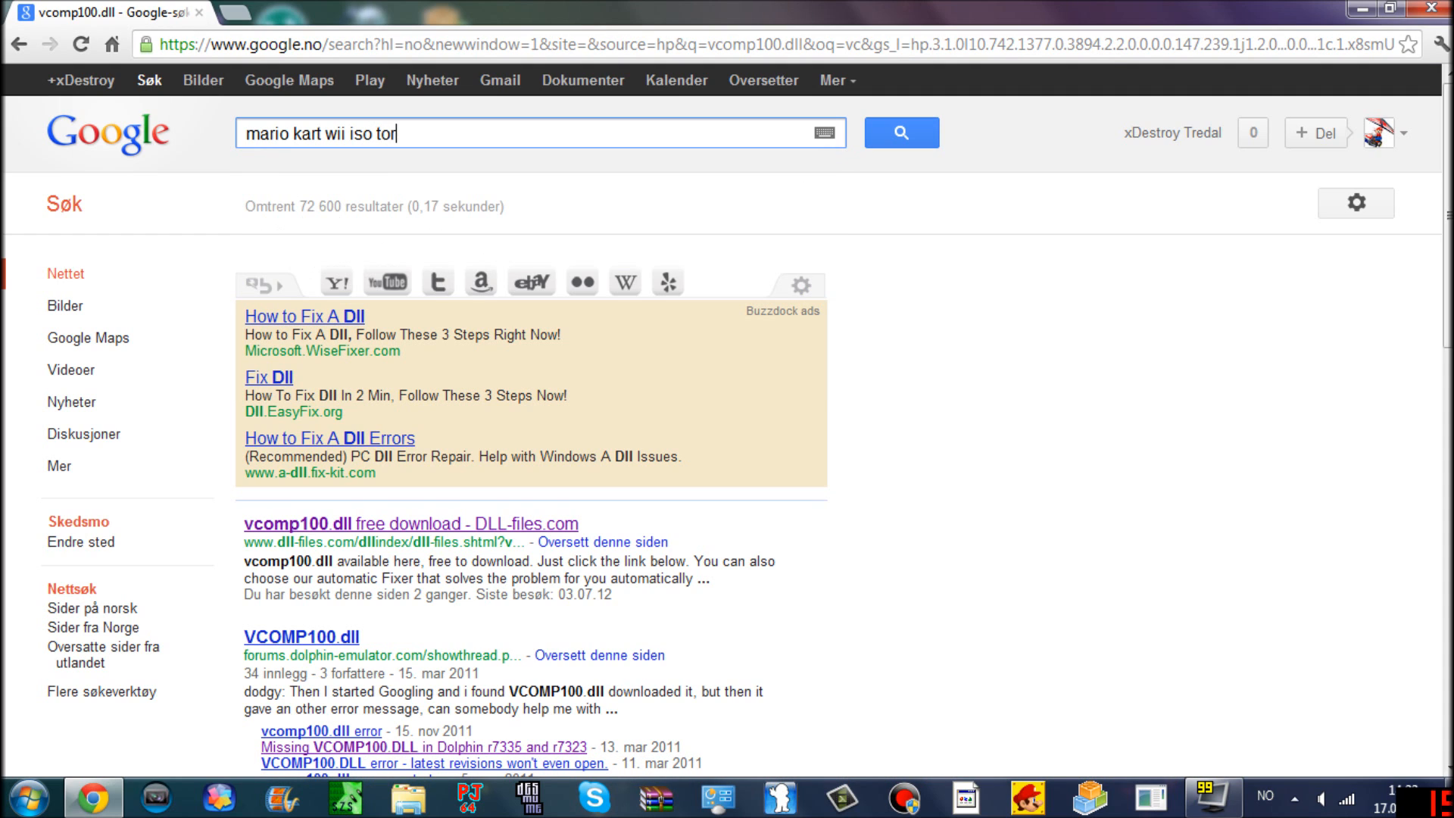
text(rent)
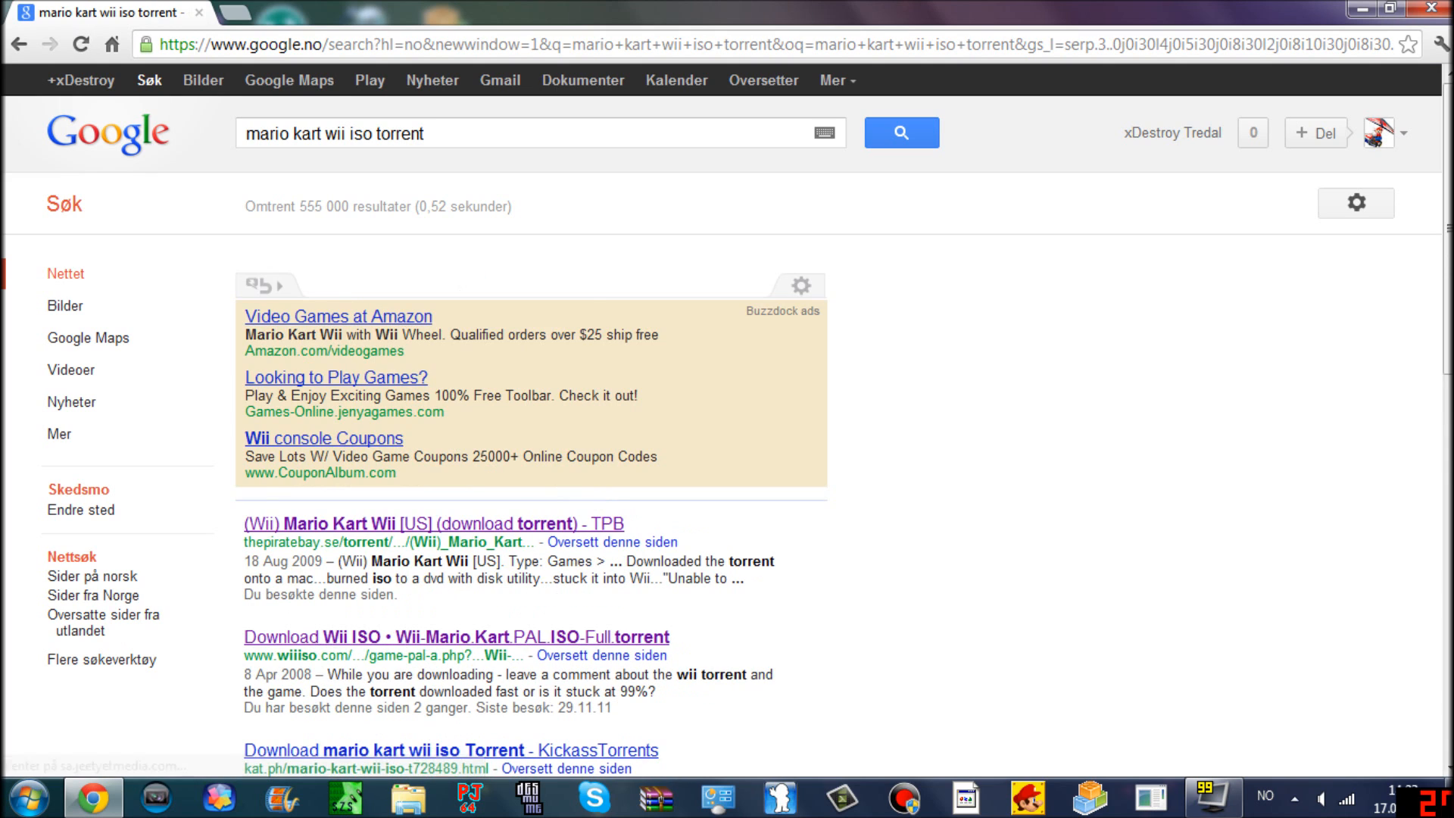
click(434, 523)
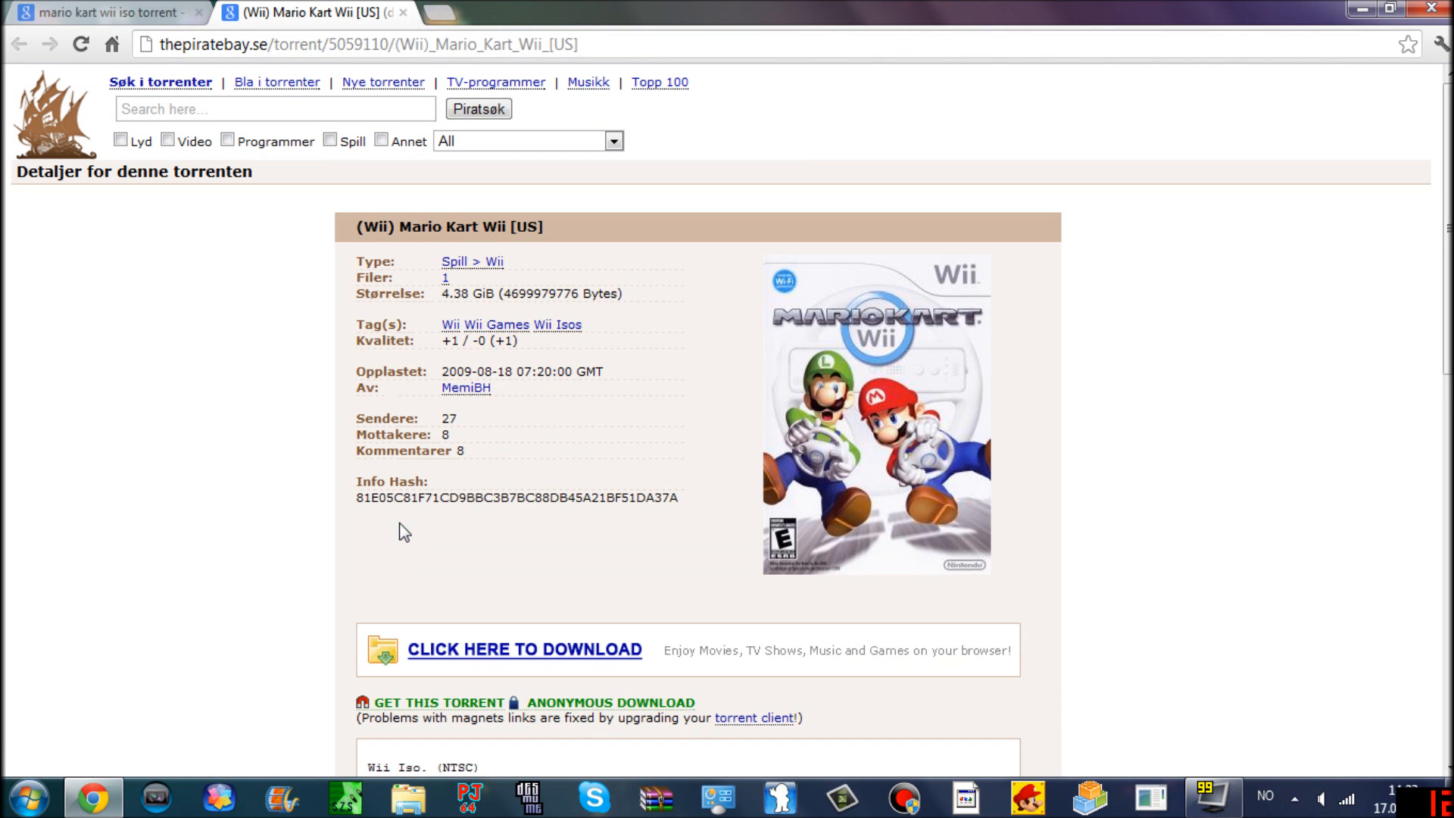
- Scroll down the Mario Kart Wii [US] page to its description and download links
scroll(down, 3)
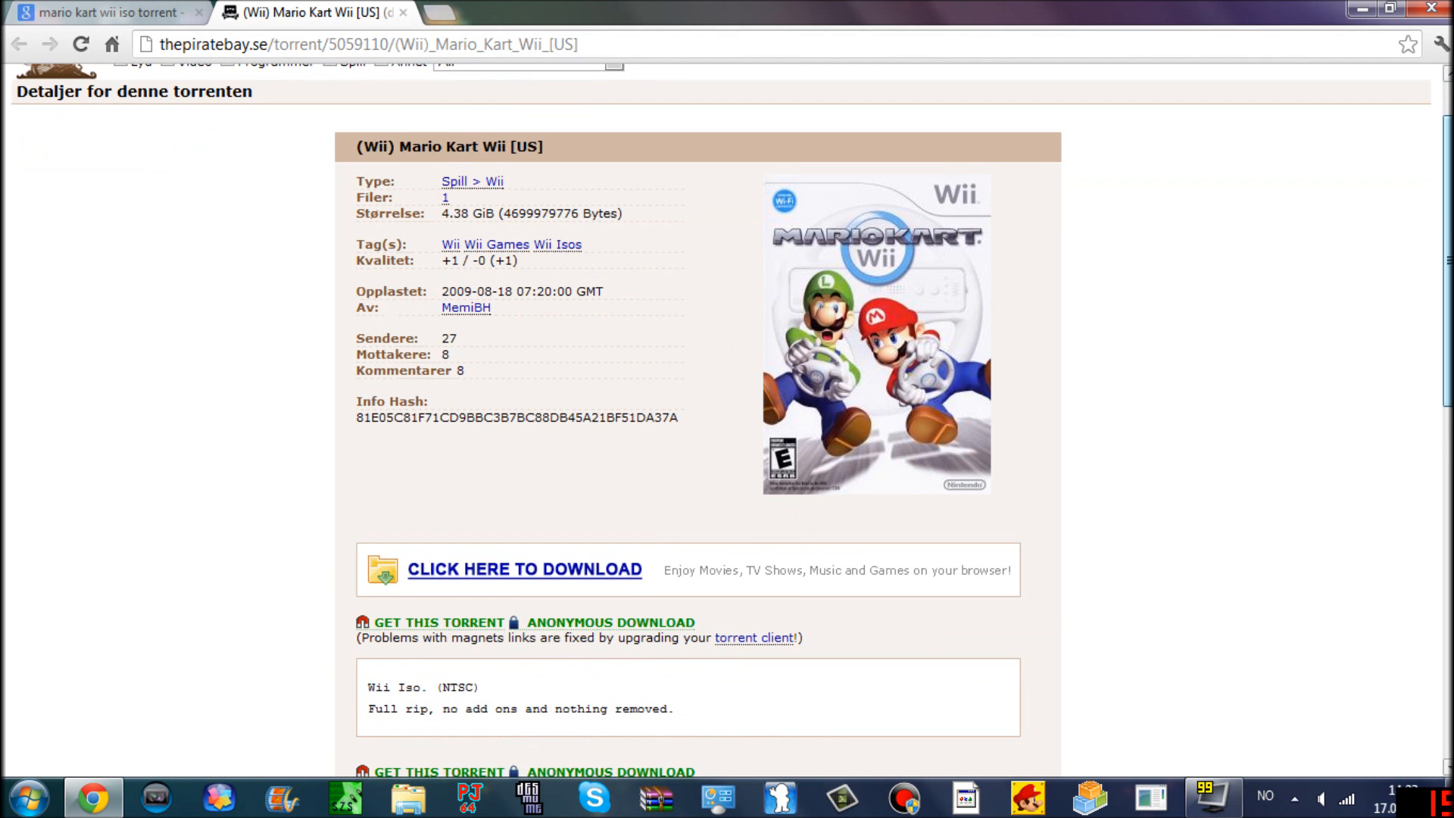
scroll(down, 3)
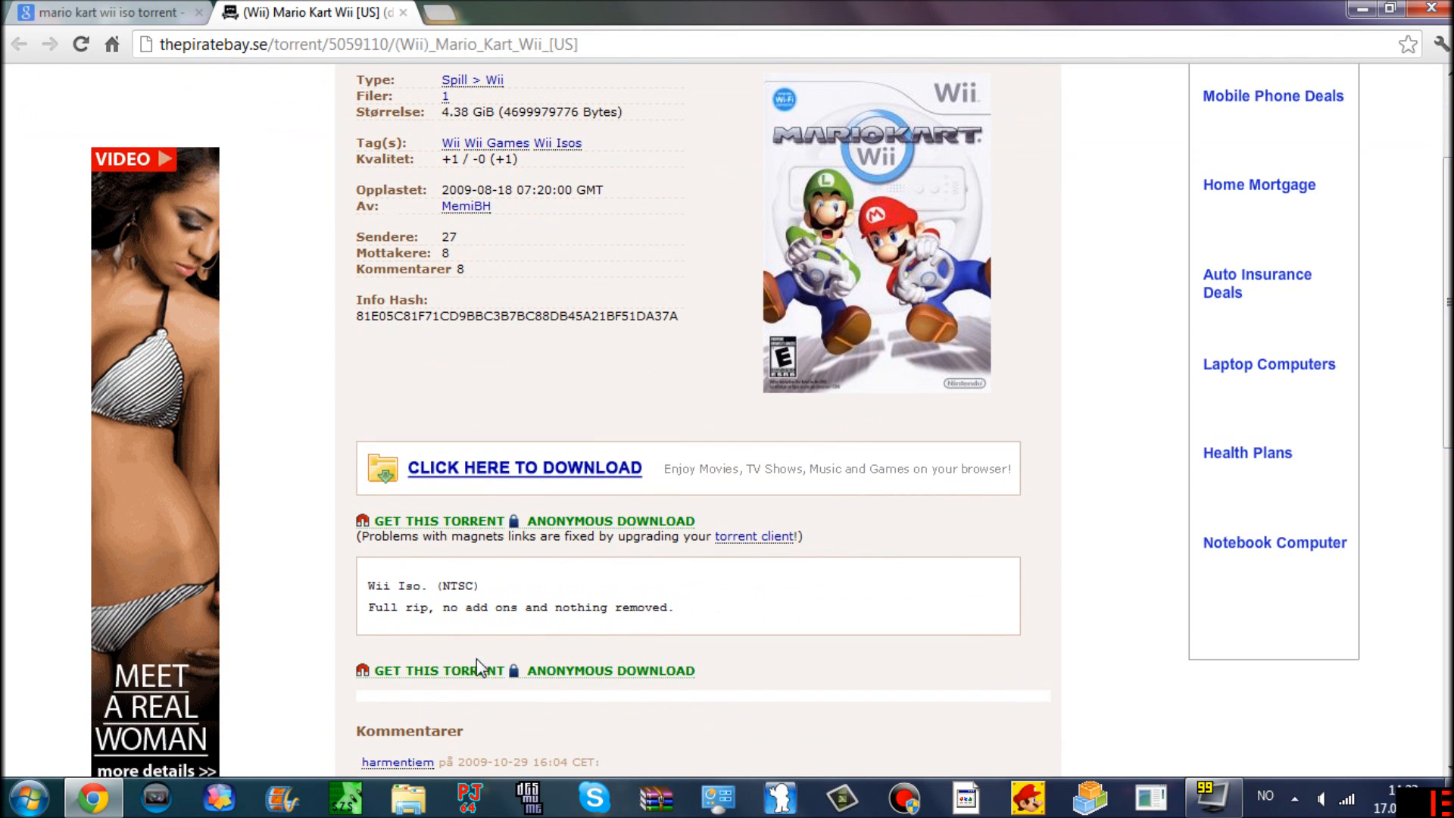
mouse_move(441, 670)
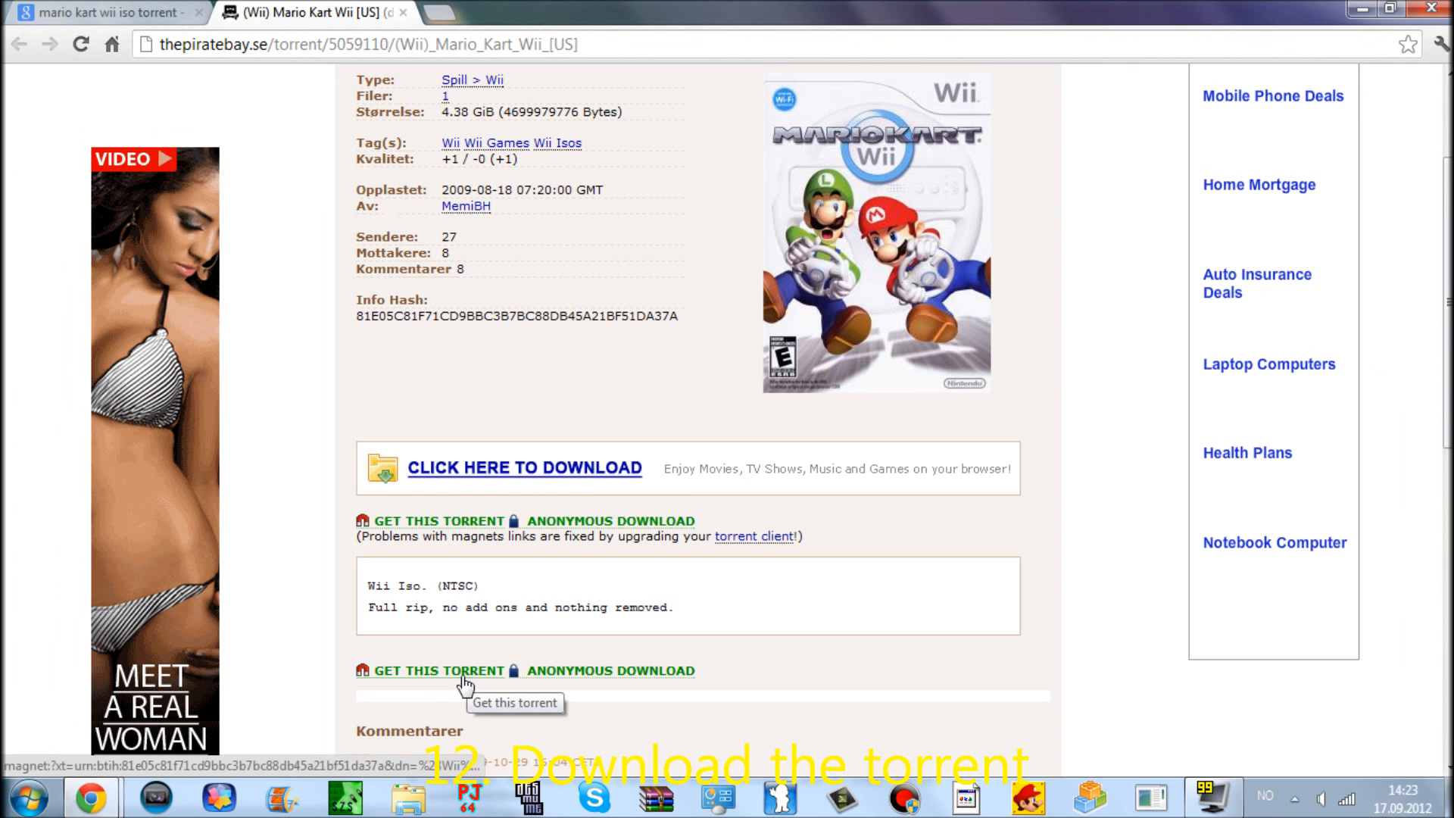
mouse_move(90, 797)
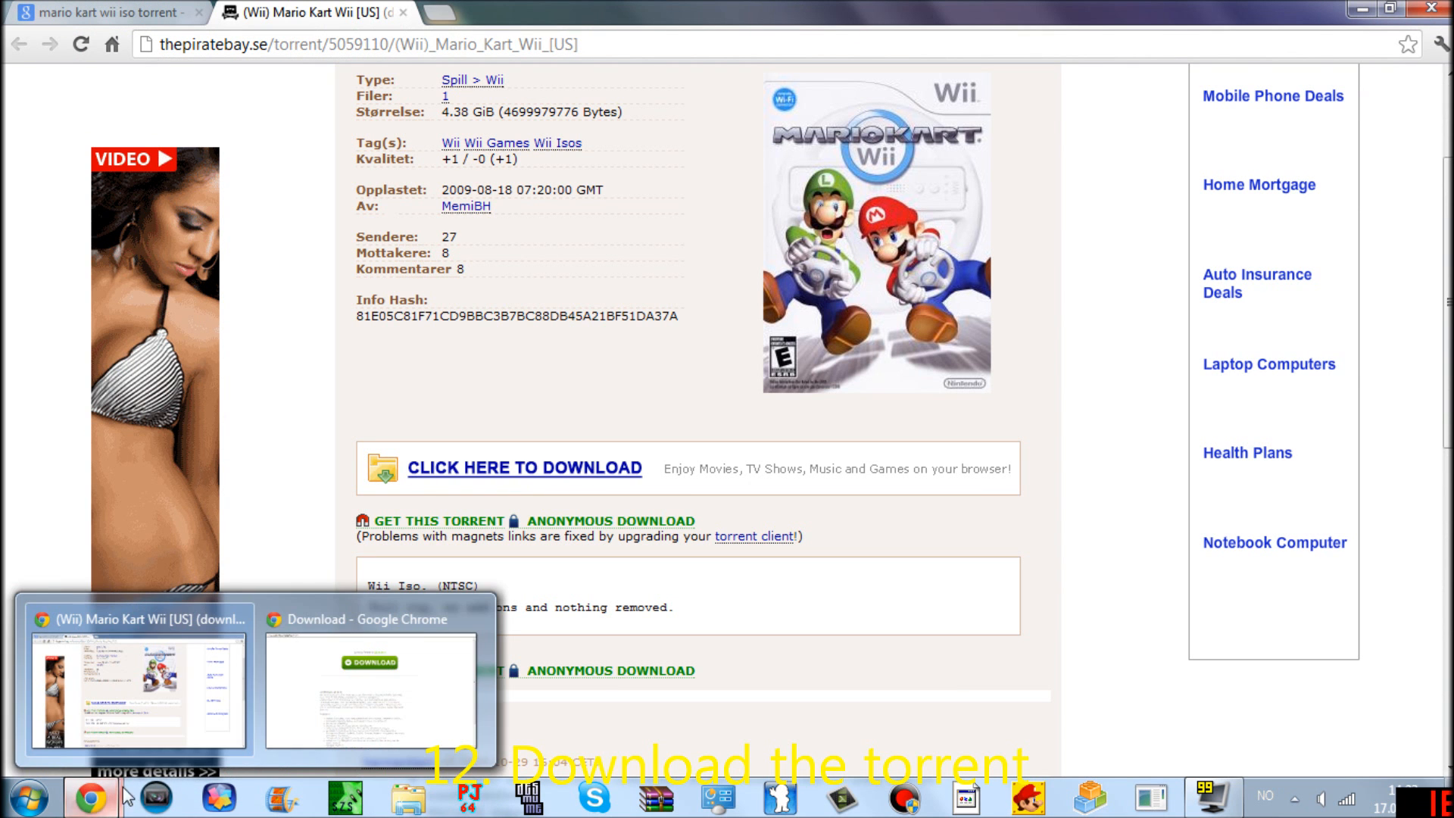